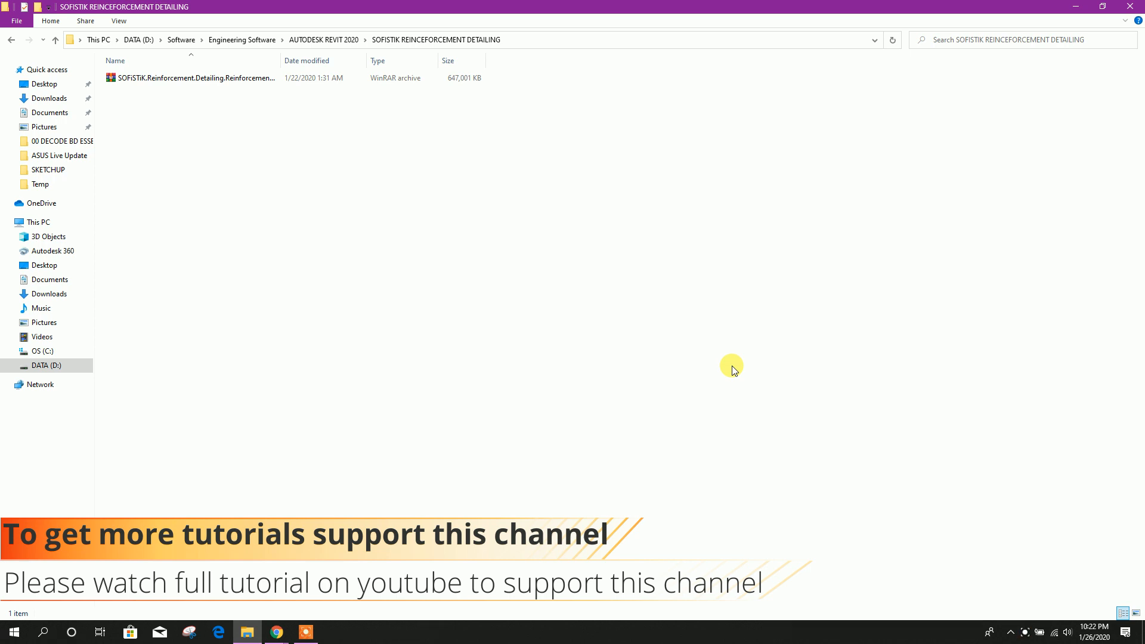
Extract the SOFiSTiK reinforcement archive in place via Extract Here.
left_click(193, 78)
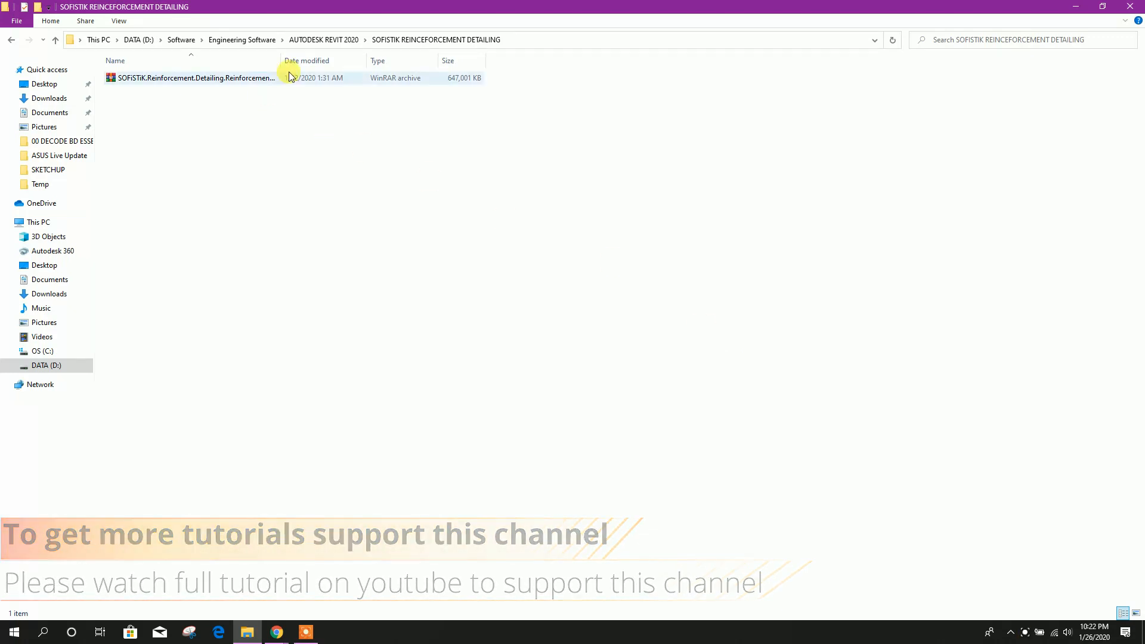
left_click(220, 78)
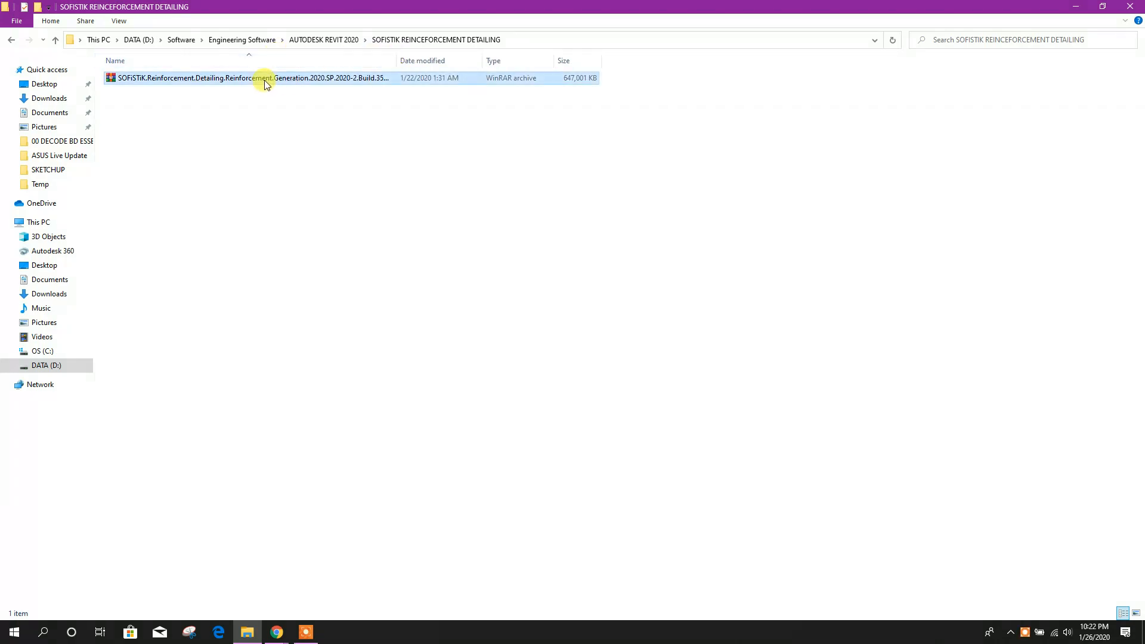
right_click(265, 79)
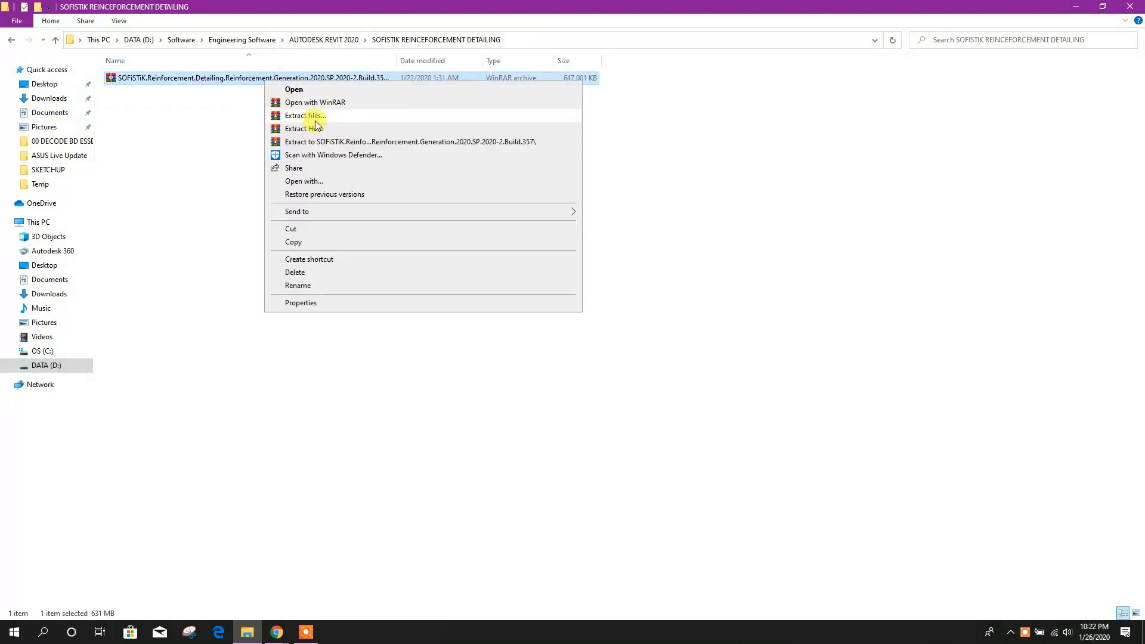
left_click(305, 115)
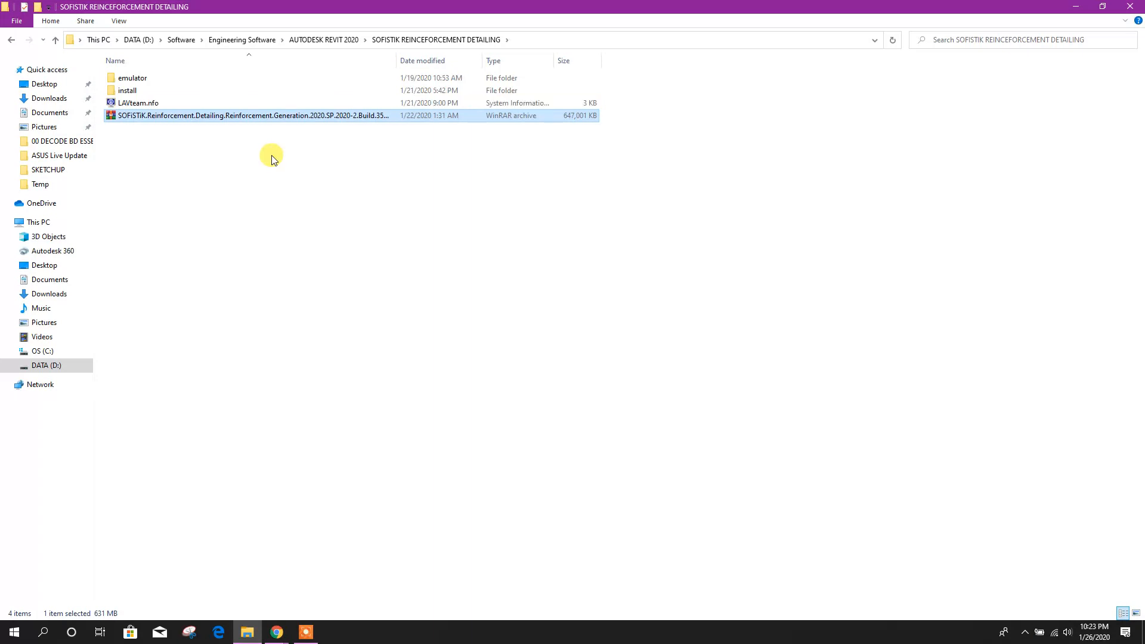
Run the Reinforcement Detailing 2020 .msi from the install folder, accept the license and finish setup.
double_click(126, 90)
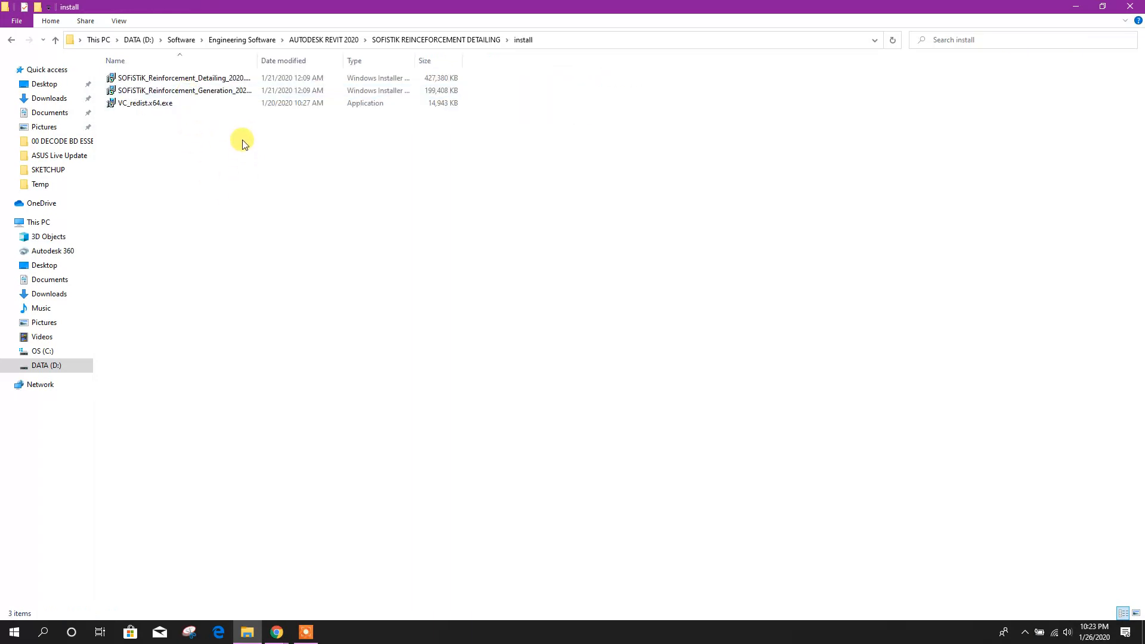
left_click(183, 79)
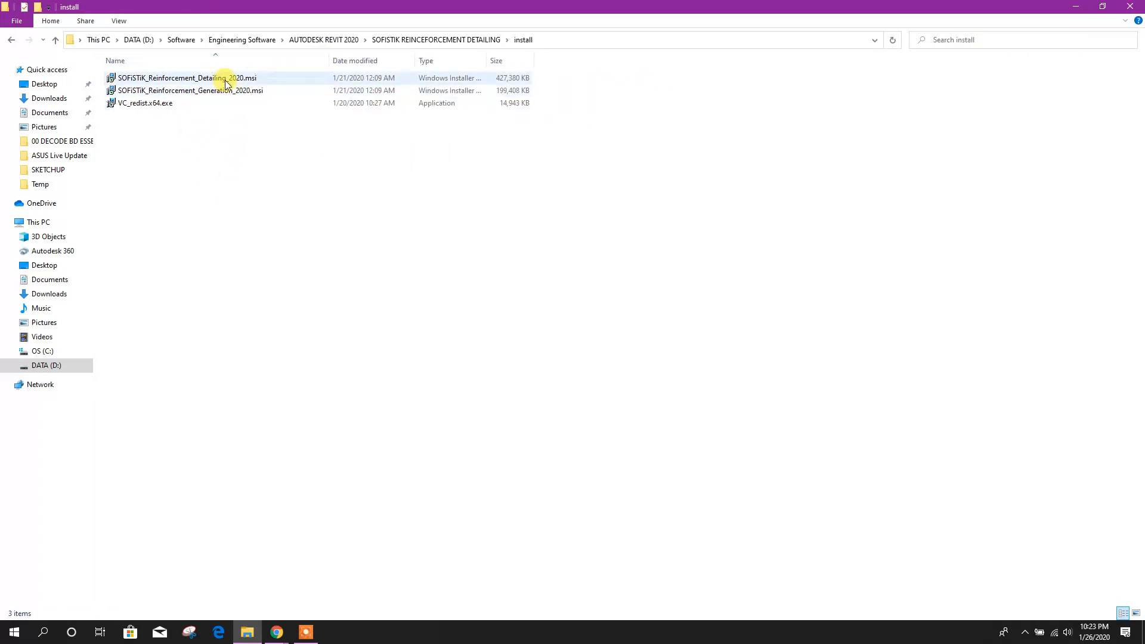
left_click(187, 79)
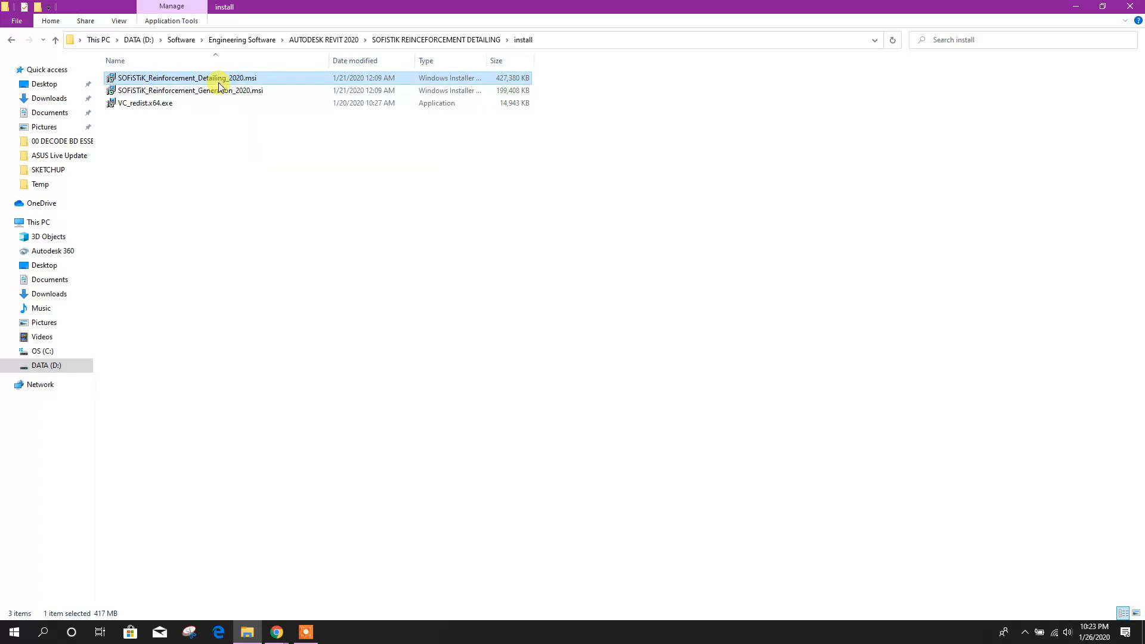
mouse_move(220, 78)
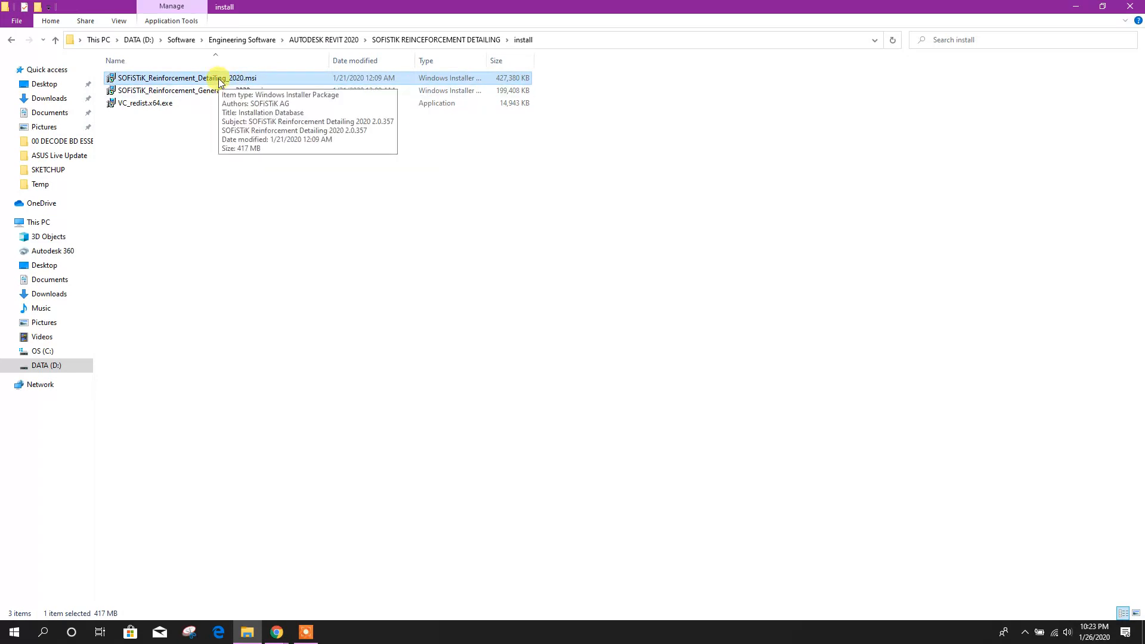
double_click(184, 78)
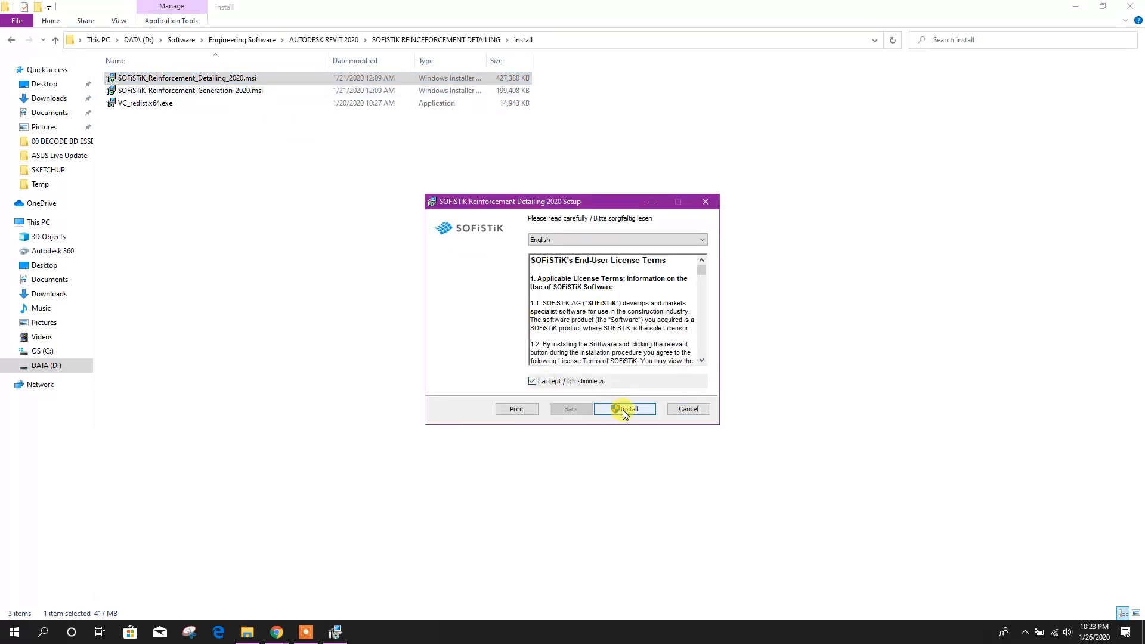
left_click(623, 409)
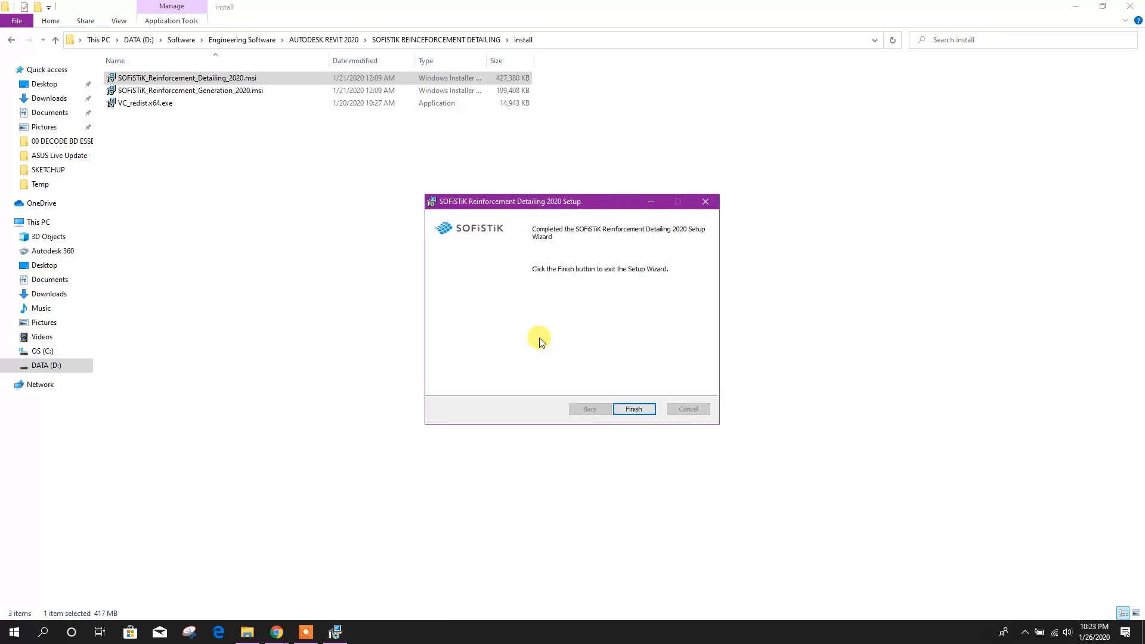
left_click(632, 409)
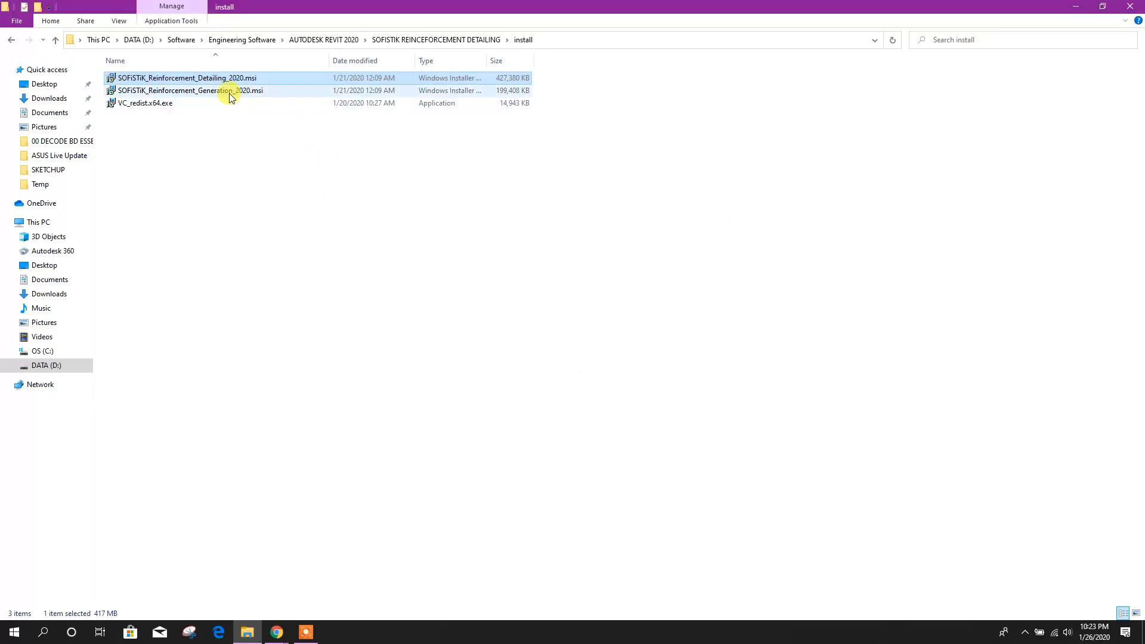
Run the Reinforcement Generation 2020 installer and finish its setup.
double_click(190, 89)
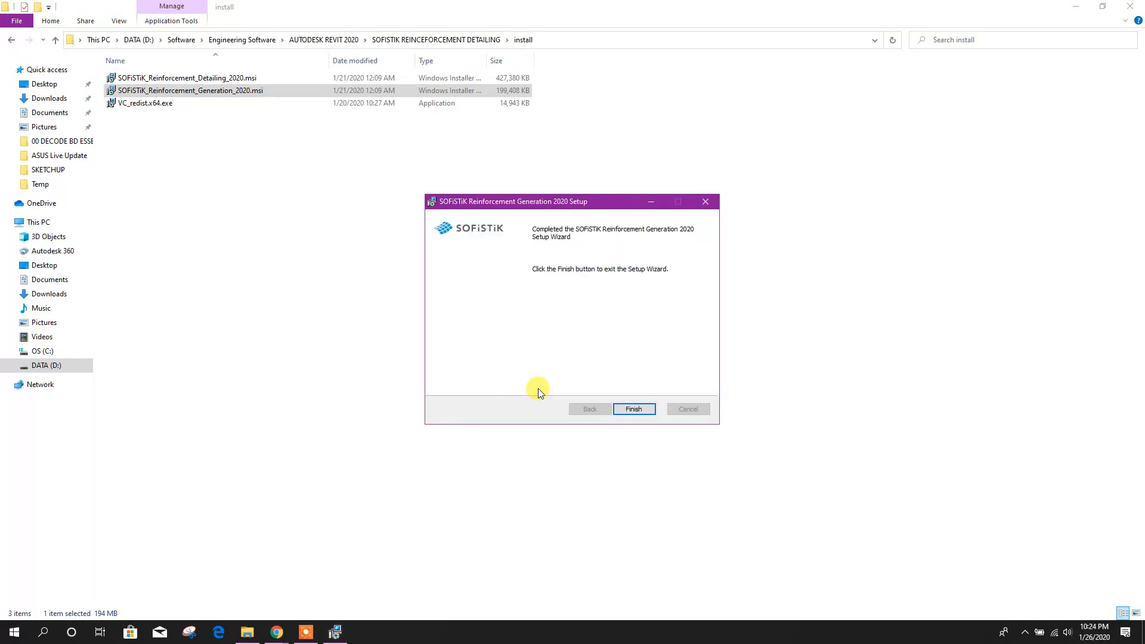
left_click(633, 409)
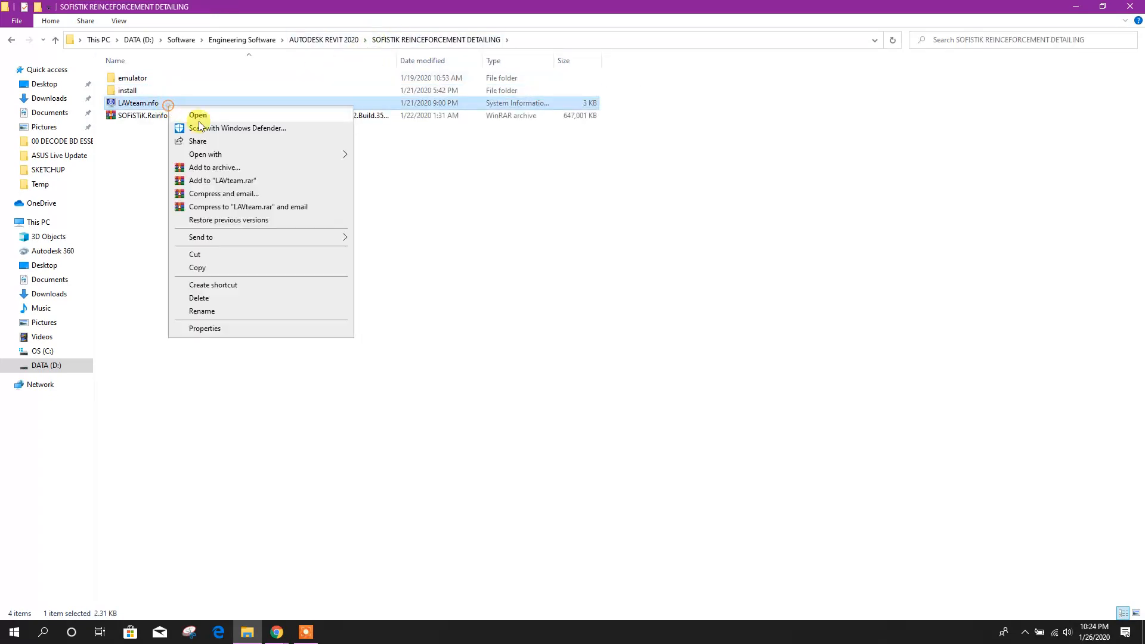
Read LAVteam.nfo in Notepad and browse the emulator folder's DLL.
left_click(198, 116)
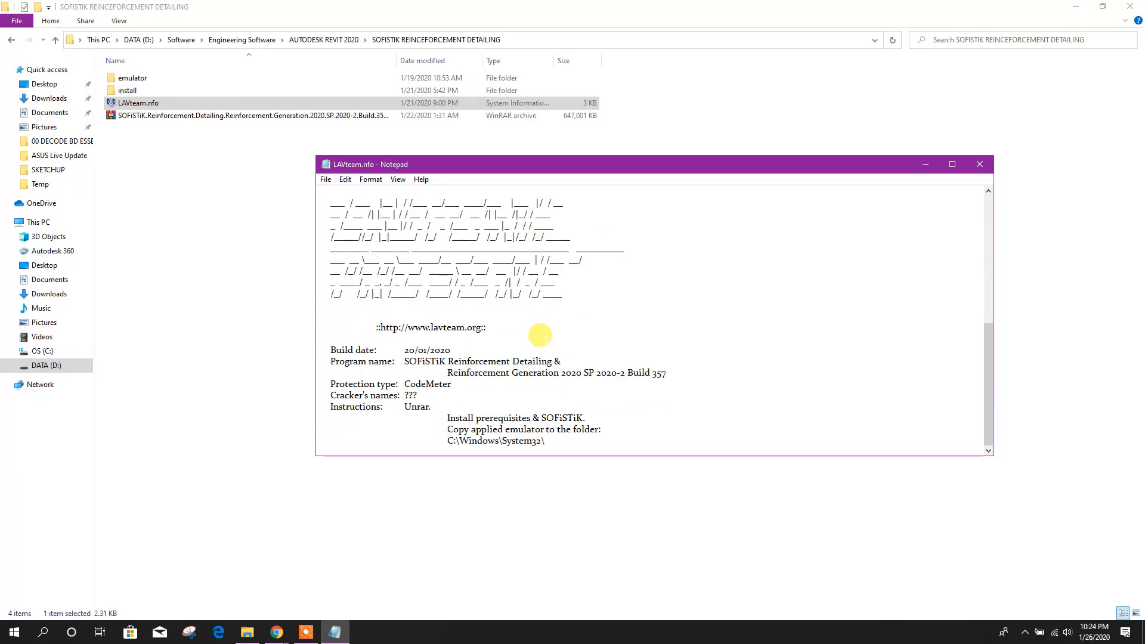
mouse_move(454, 418)
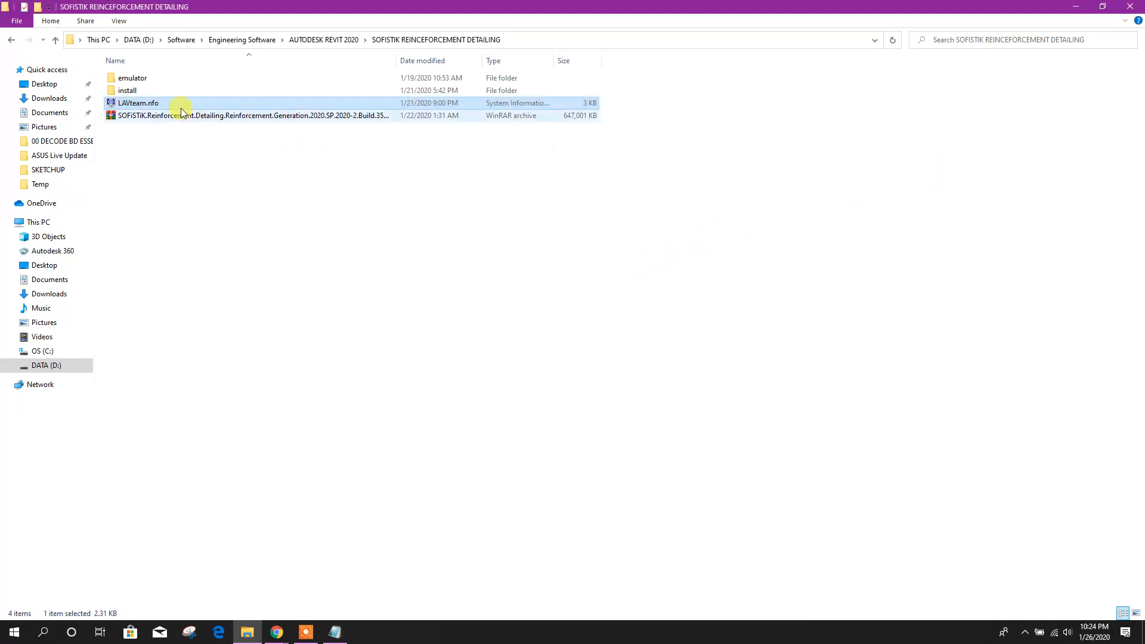
double_click(132, 78)
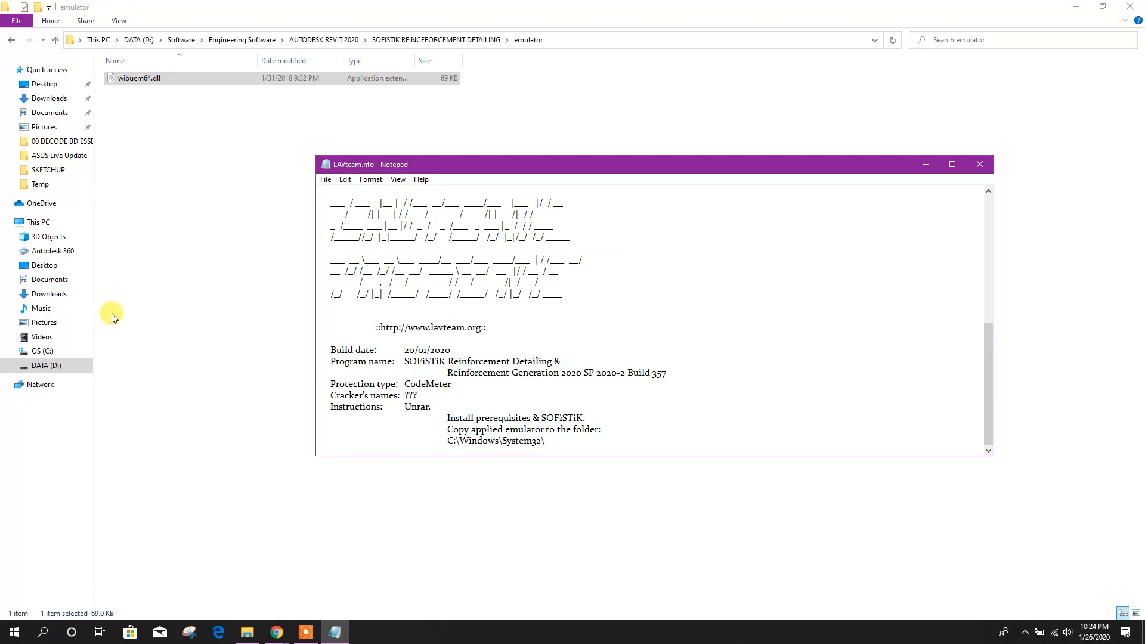
left_click(41, 350)
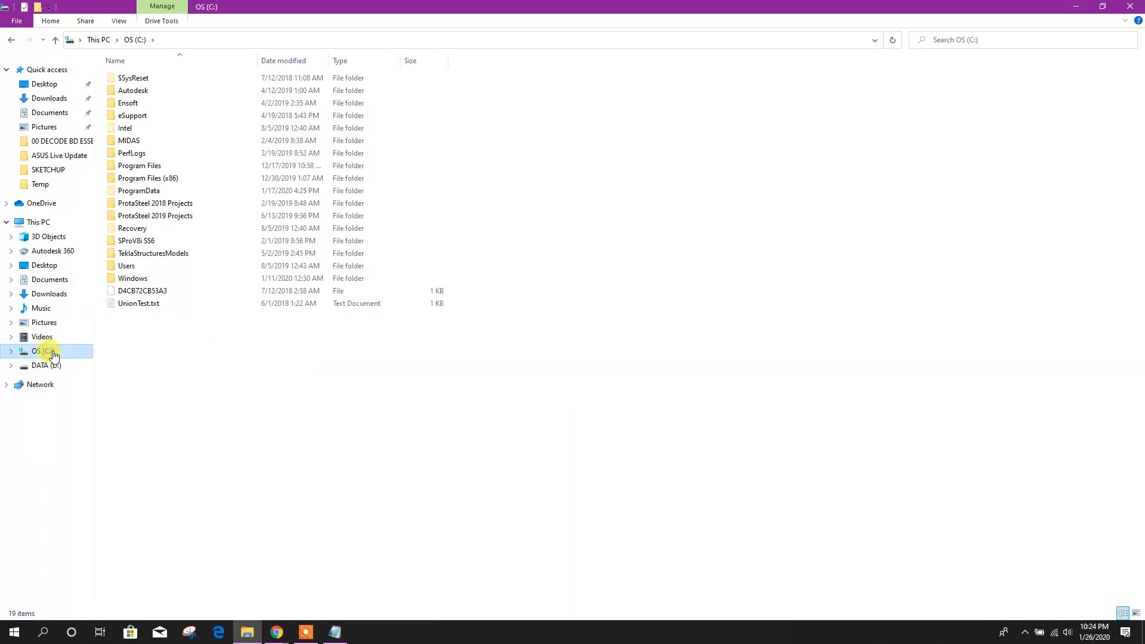
Recheck the notes, then navigate Explorer to C:\Windows\System32.
left_click(336, 633)
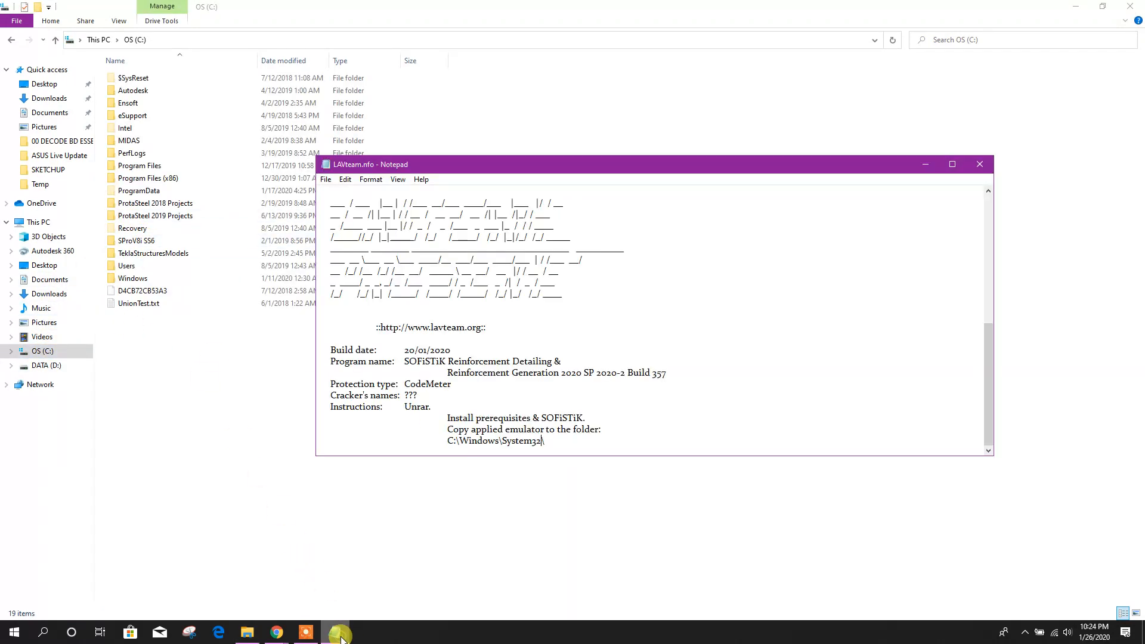
left_click(247, 632)
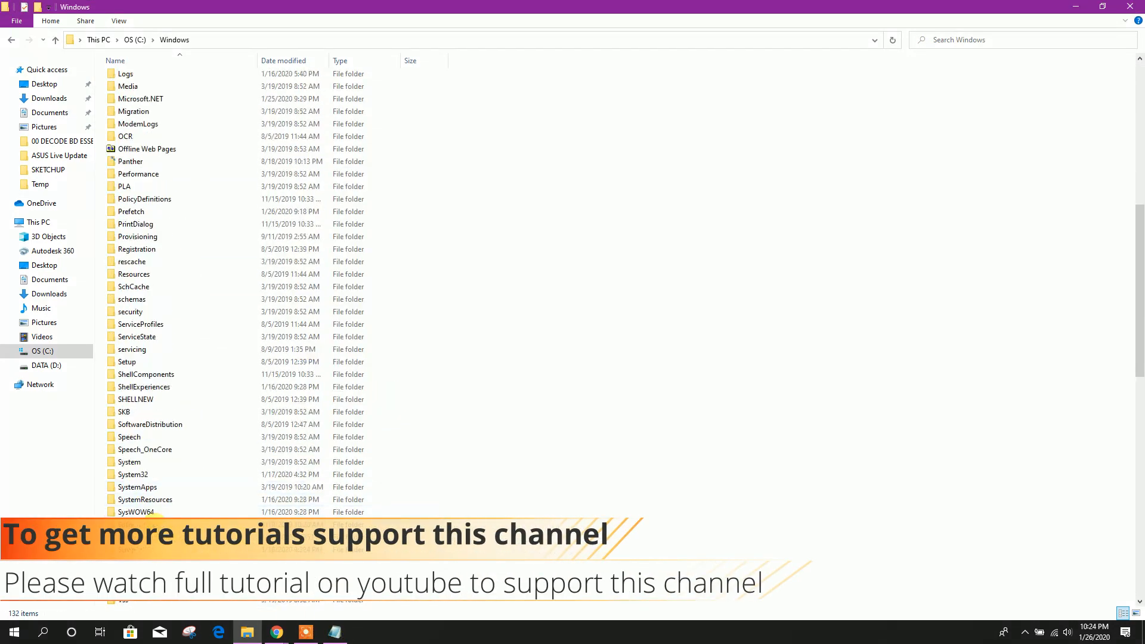
double_click(133, 474)
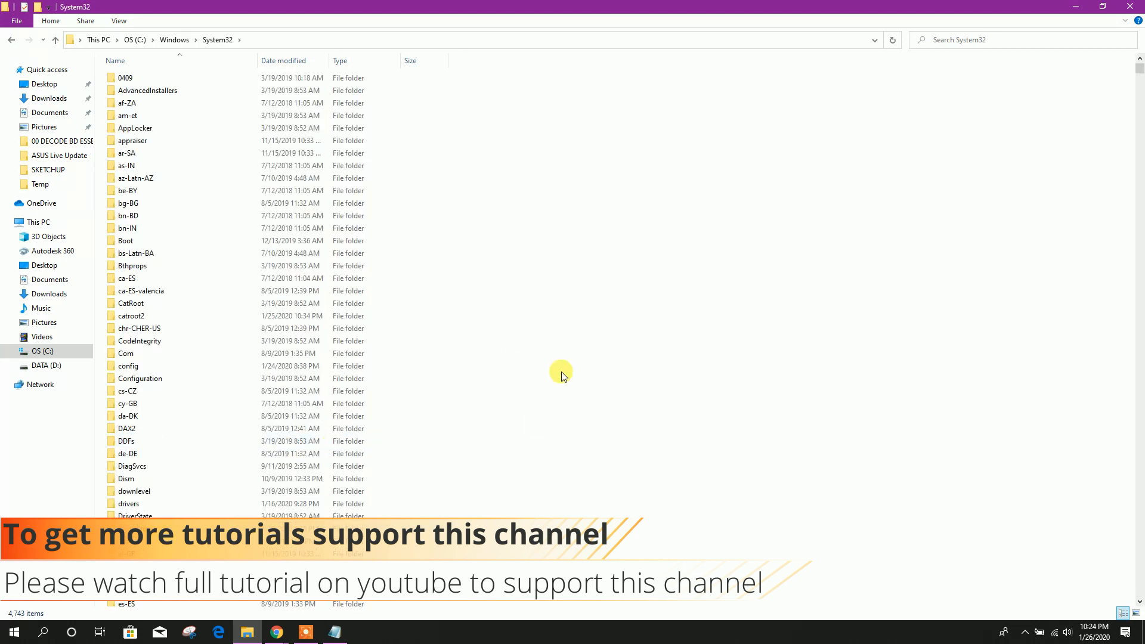
mouse_move(414, 487)
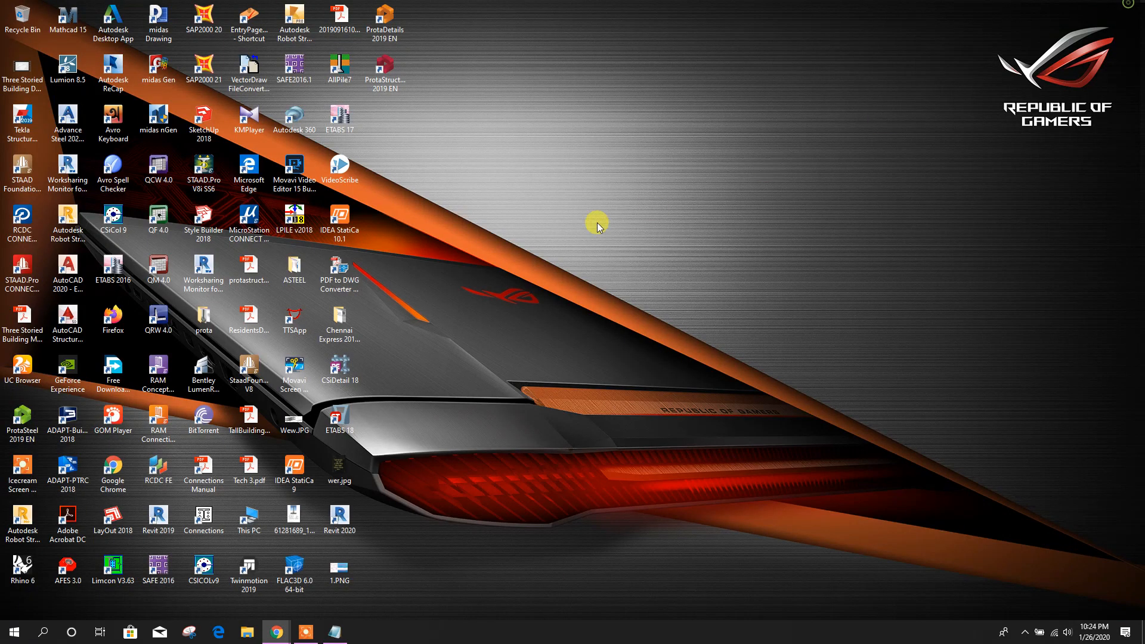
Allow the SOFiSTiK Reinforcement add-in to load and open the recent SOFISTIK dome model.
right_click(339, 520)
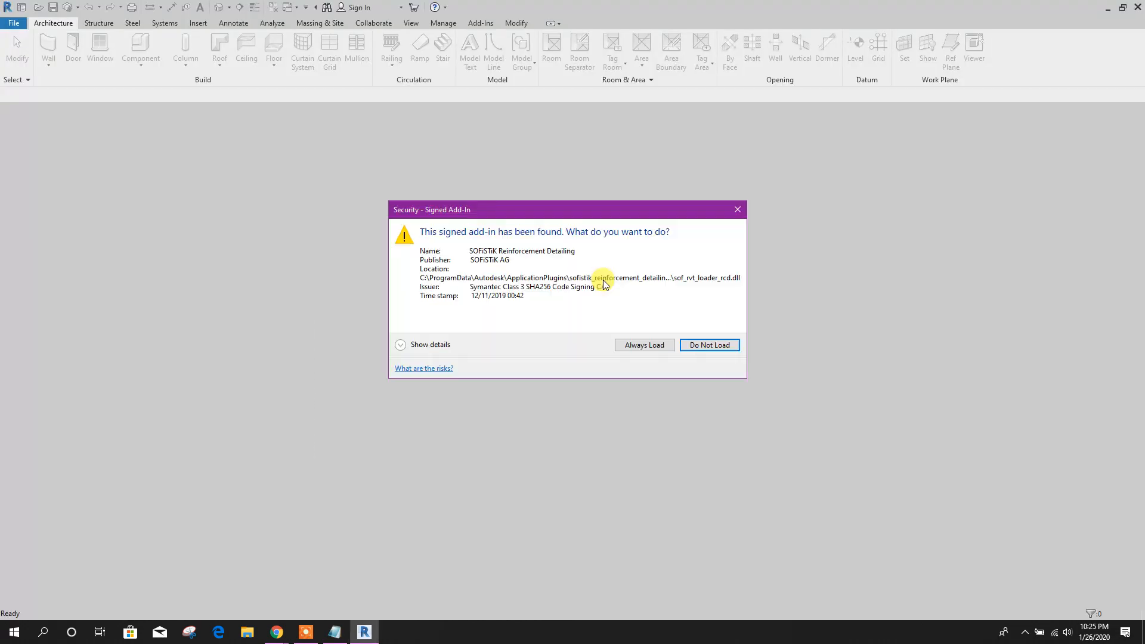
left_click(643, 345)
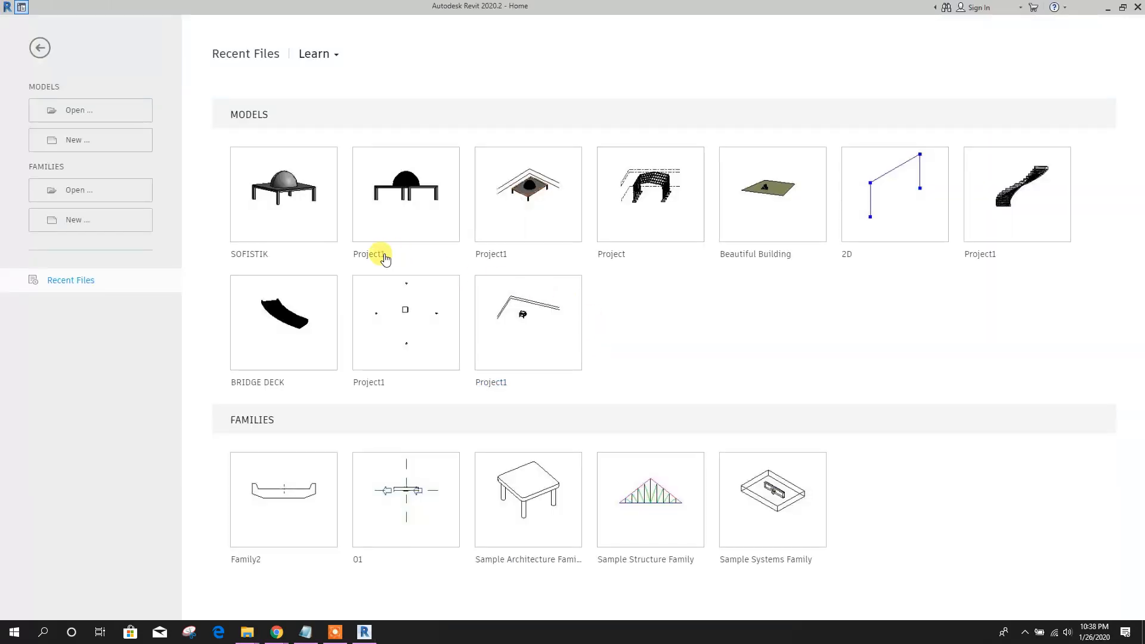
mouse_move(284, 185)
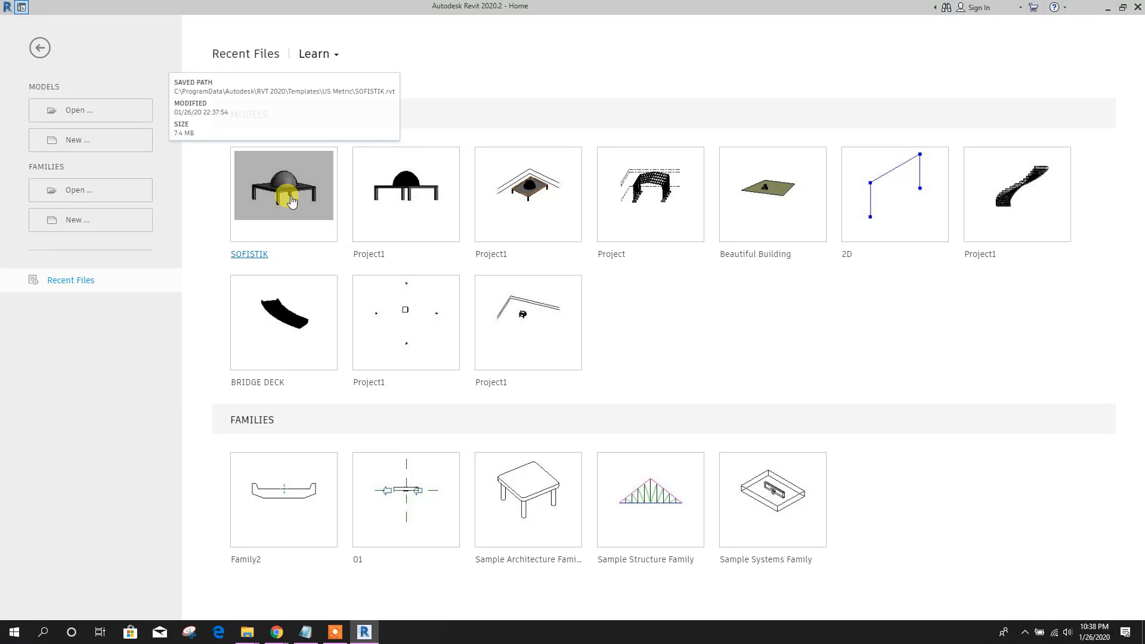
double_click(284, 185)
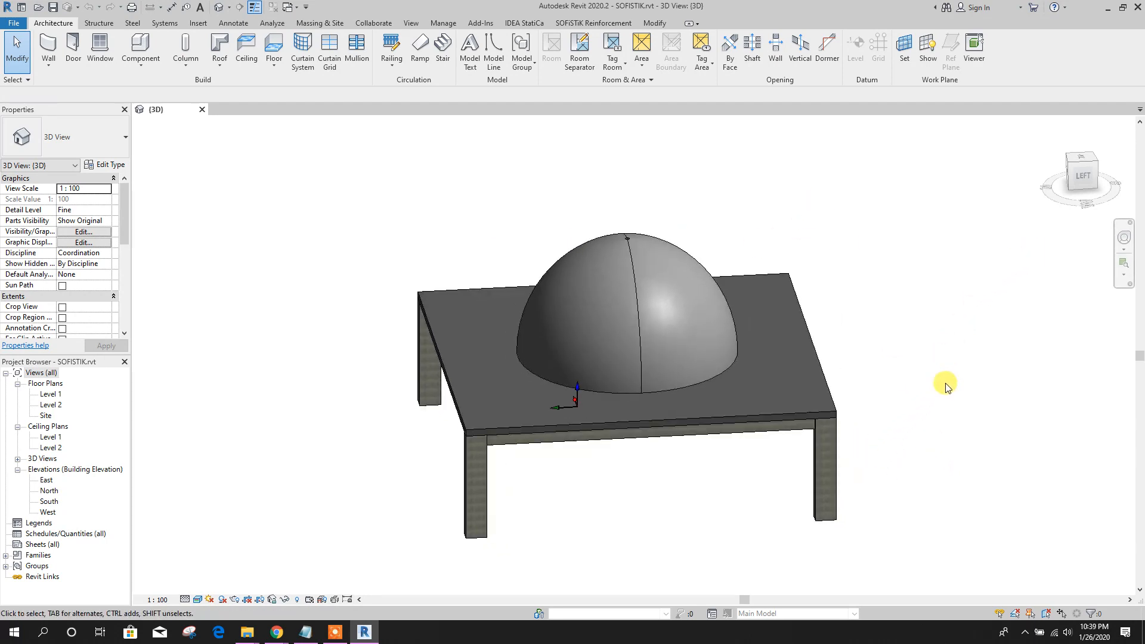
Orbit in on the dome and switch to the SOFiSTiK Reinforcement ribbon.
left_click_drag(945, 383, 709, 464)
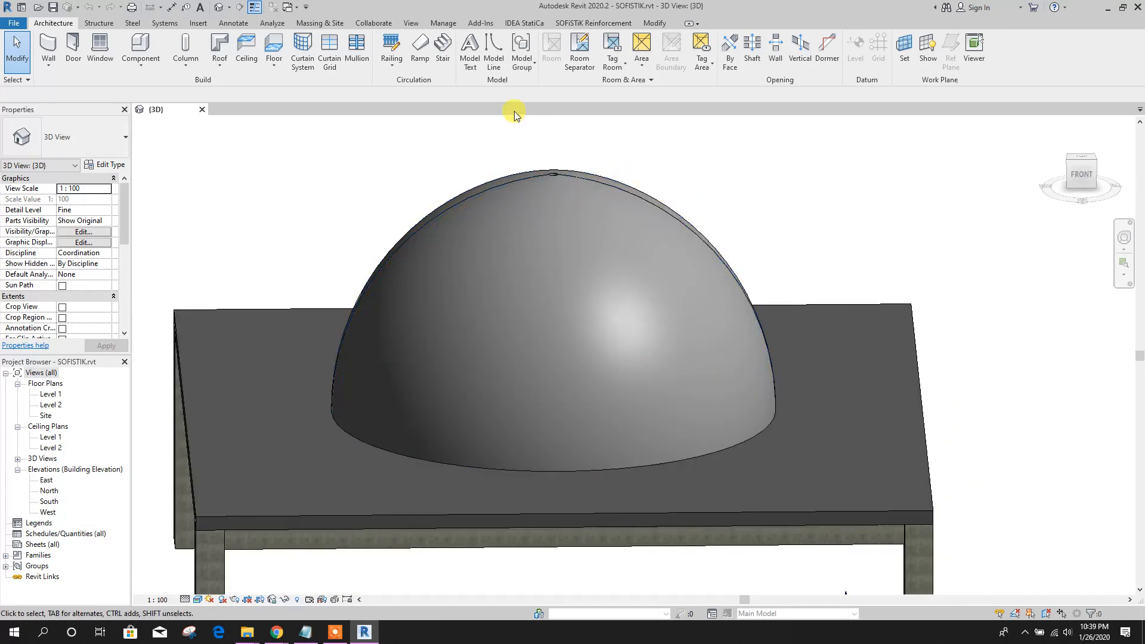
left_click(593, 22)
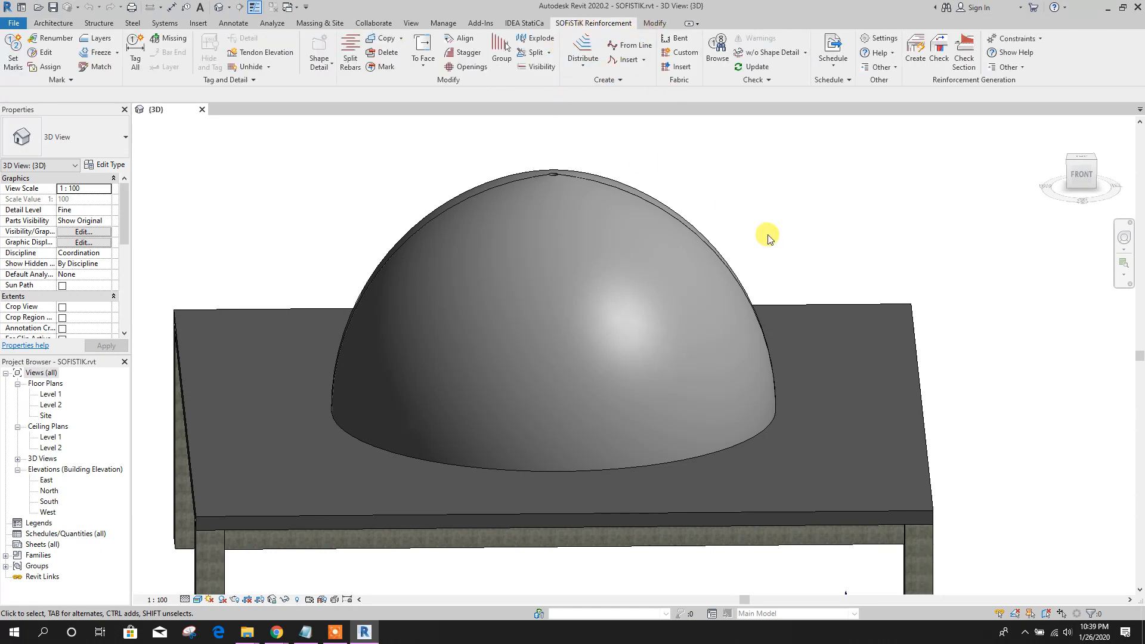
left_click_drag(766, 238, 949, 284)
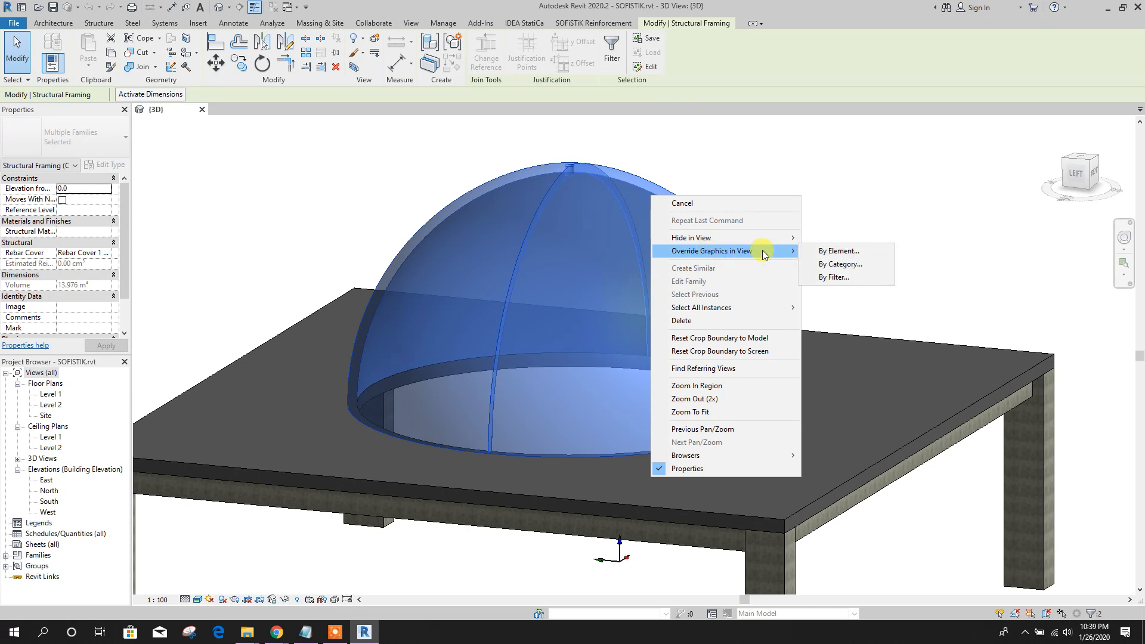
Override the dome's graphics by element with about 55 percent surface transparency.
left_click(837, 250)
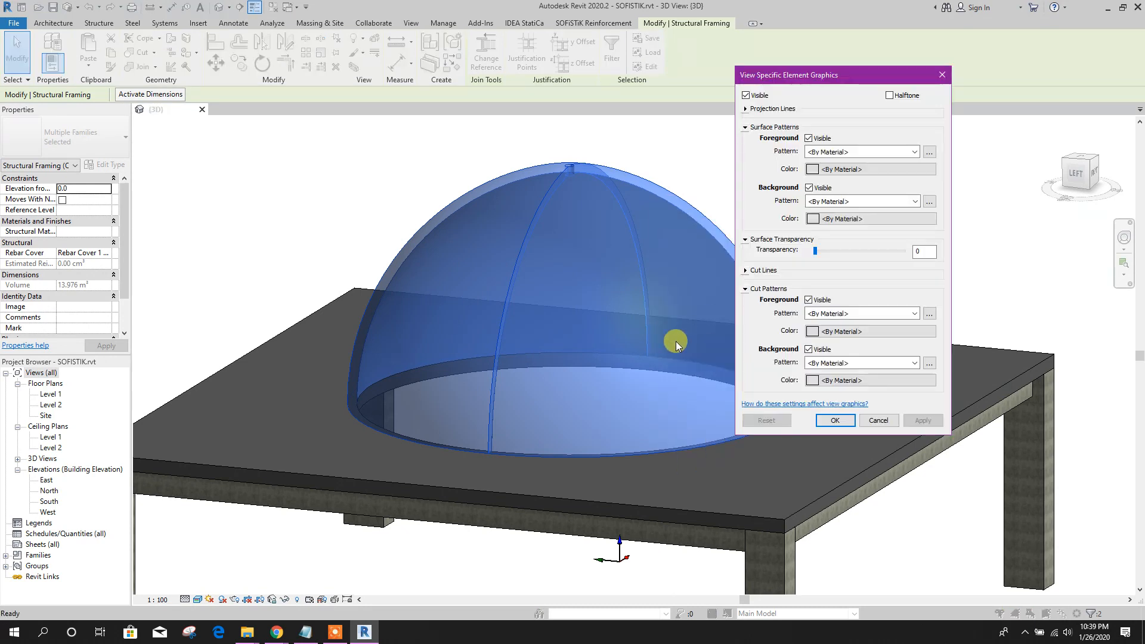
left_click_drag(816, 250, 860, 251)
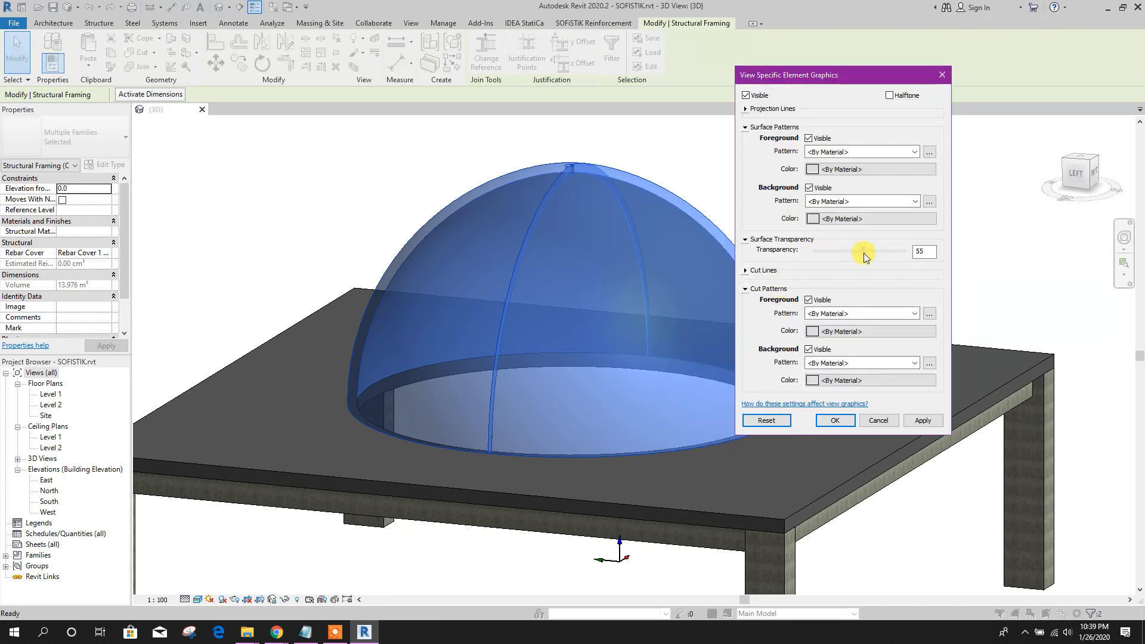
left_click_drag(861, 252, 876, 252)
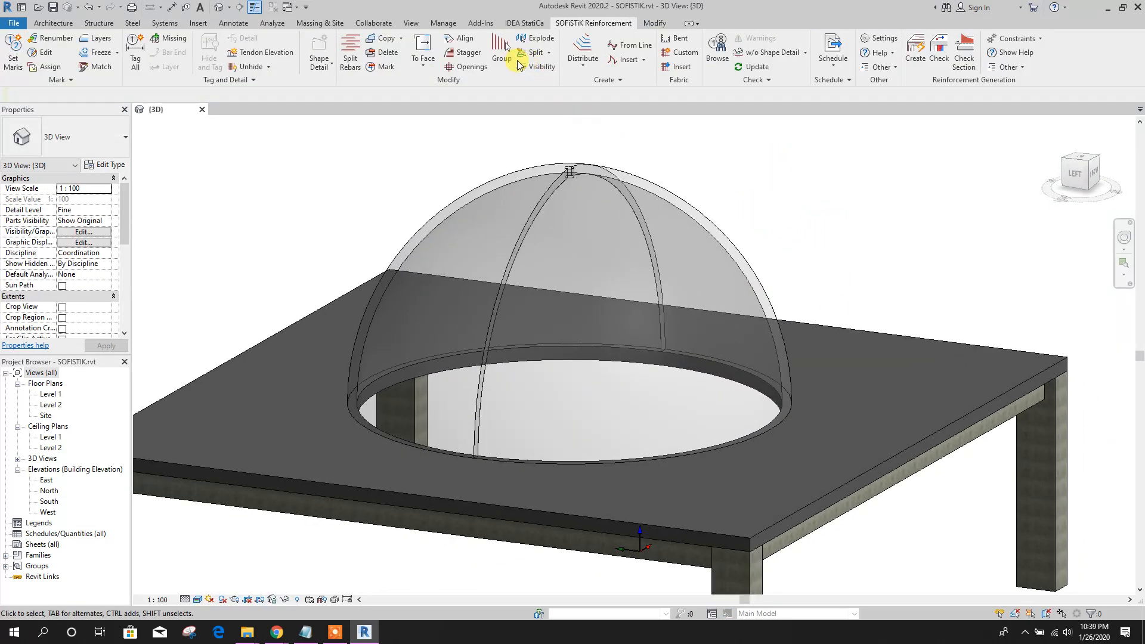
Place a SOFiSTiK face rebar mesh of 10M bars at 150 spacing on a dome face.
left_click(582, 43)
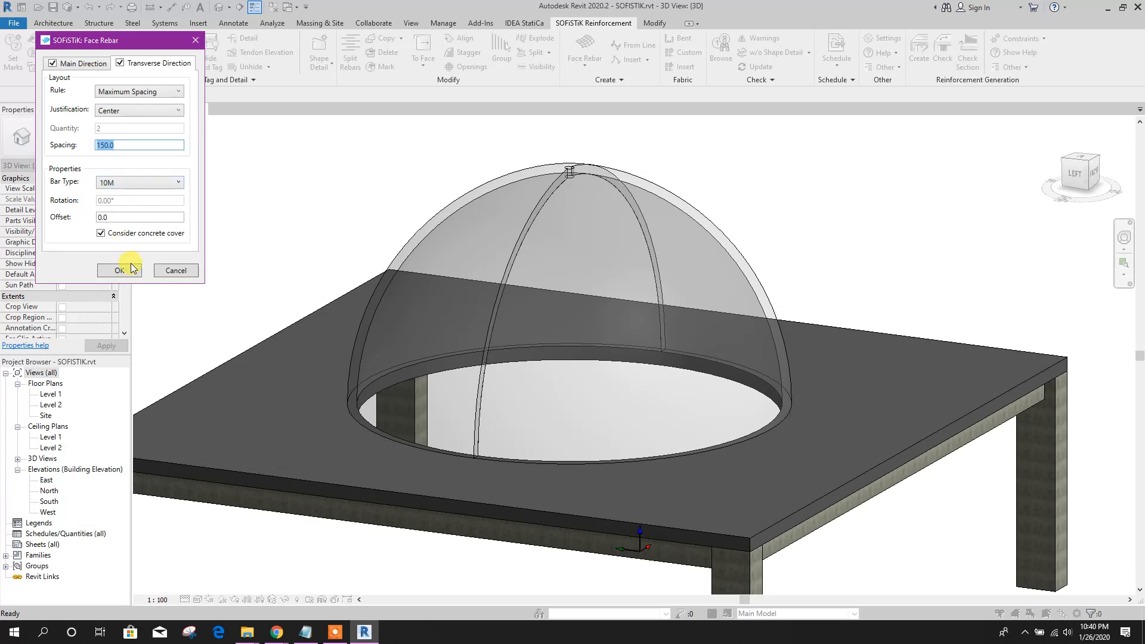
left_click(118, 271)
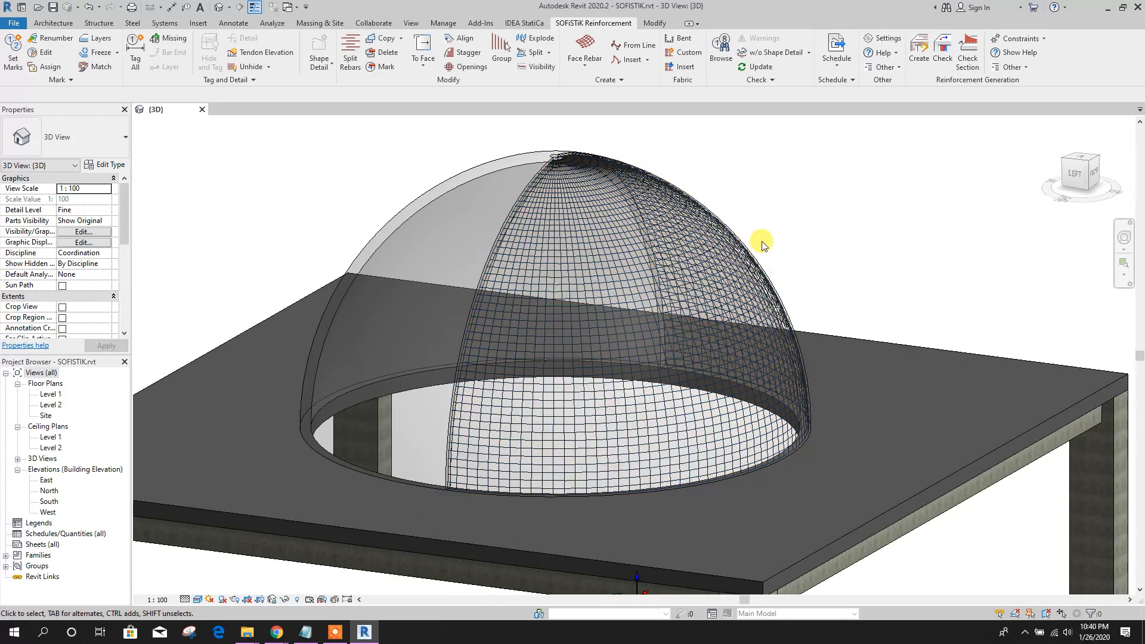
left_click_drag(762, 243, 515, 234)
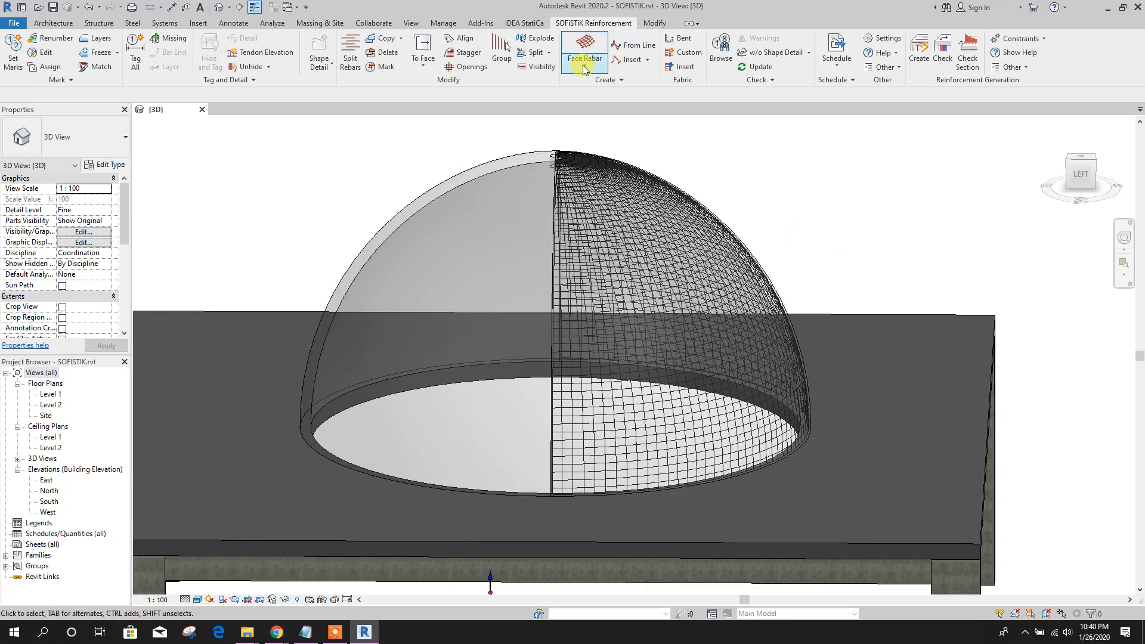
Place a second 10M/150 face rebar mesh and inspect it from above and below the slab.
left_click(583, 52)
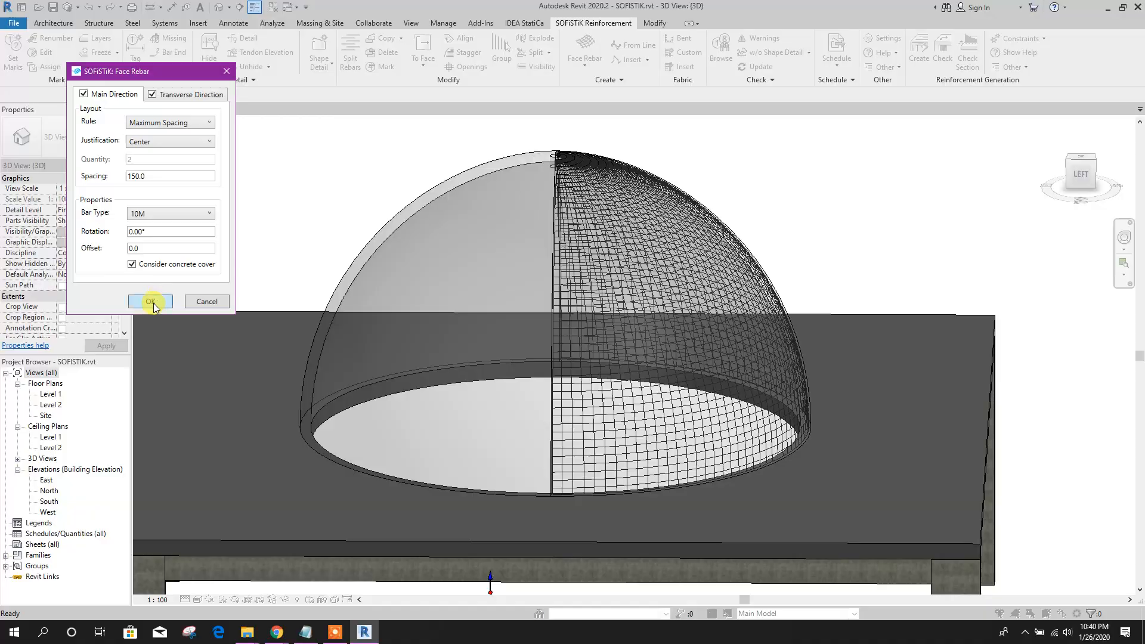
left_click(150, 301)
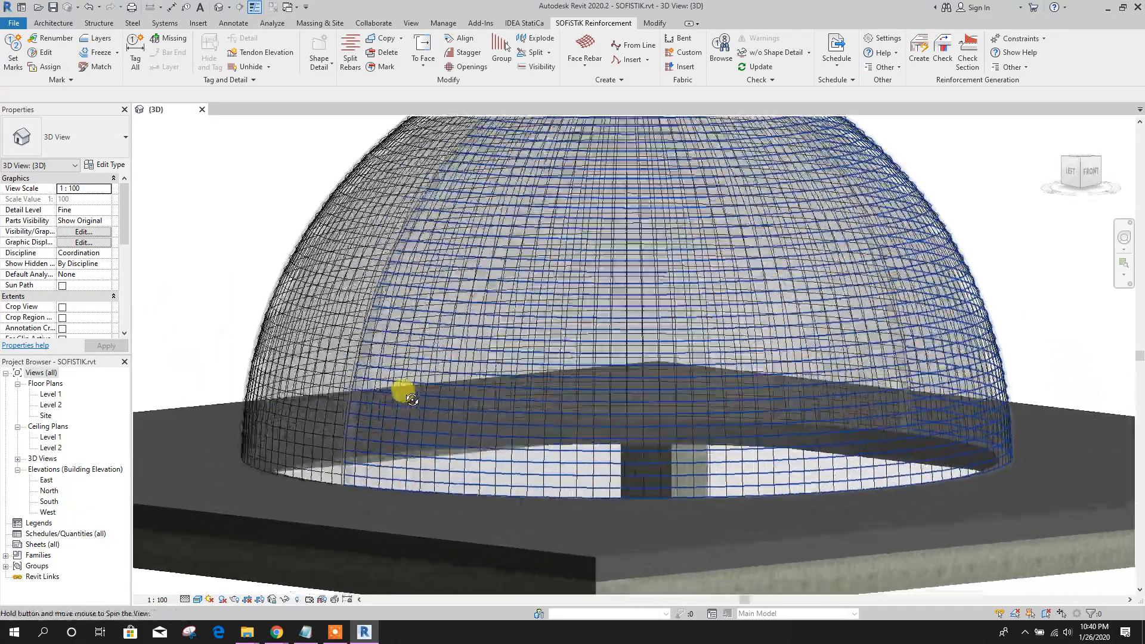
left_click_drag(410, 395, 606, 533)
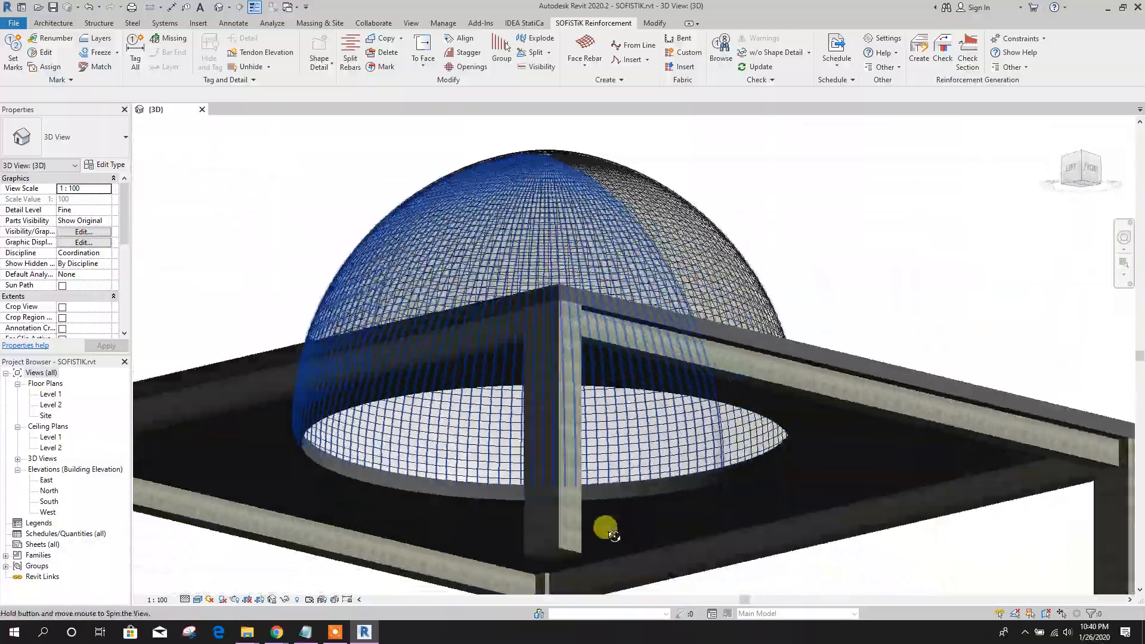
left_click_drag(605, 526, 583, 383)
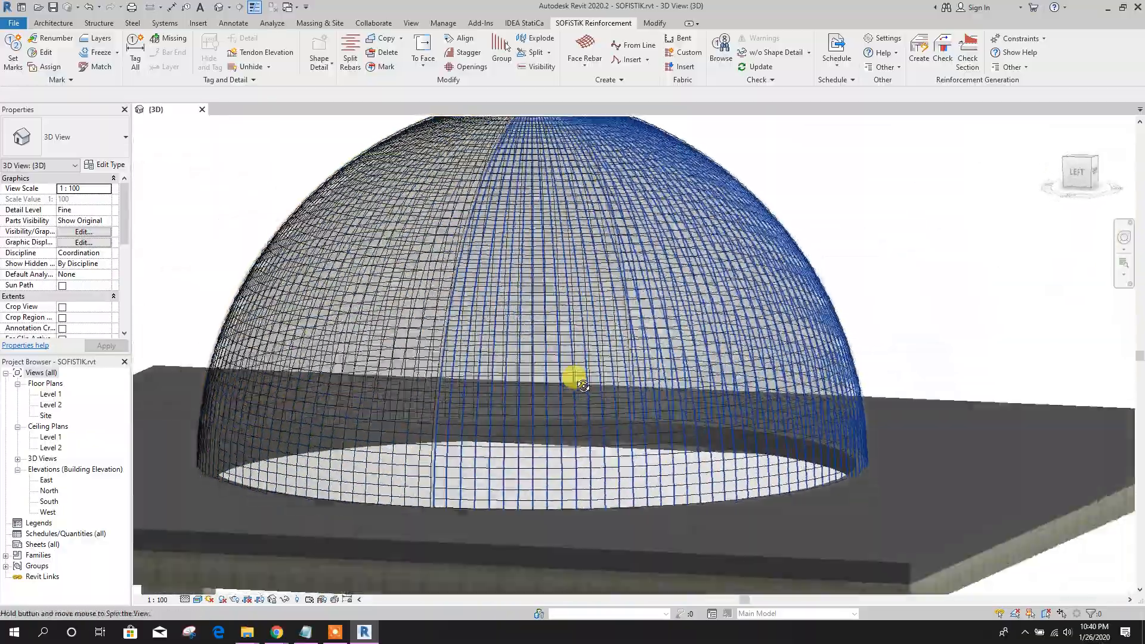
left_click_drag(578, 383, 591, 270)
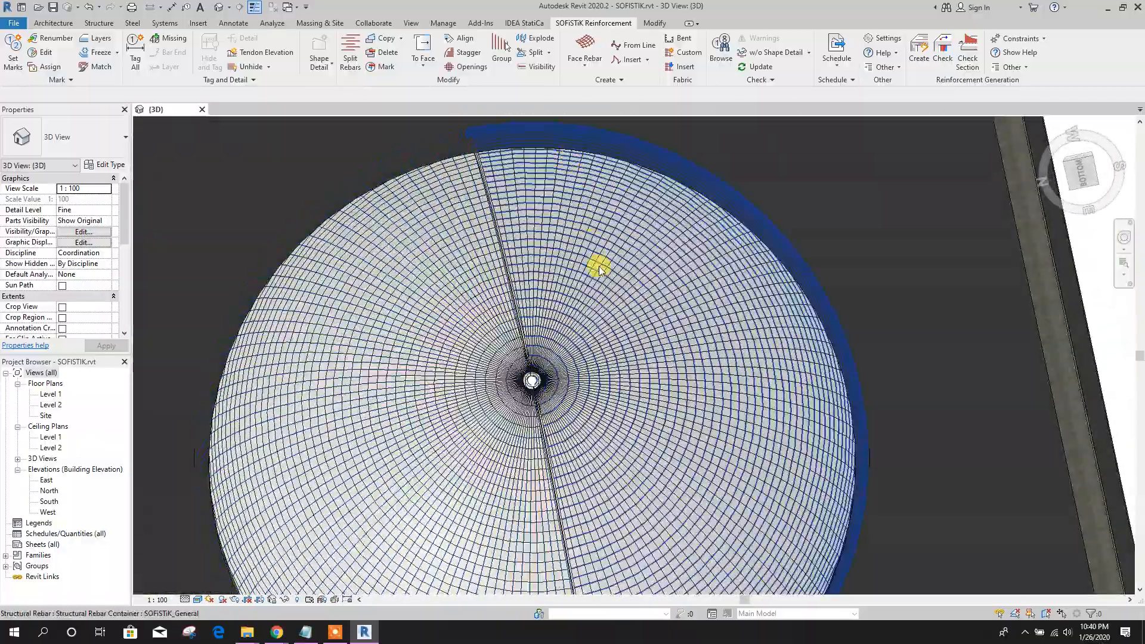
left_click_drag(599, 270, 530, 492)
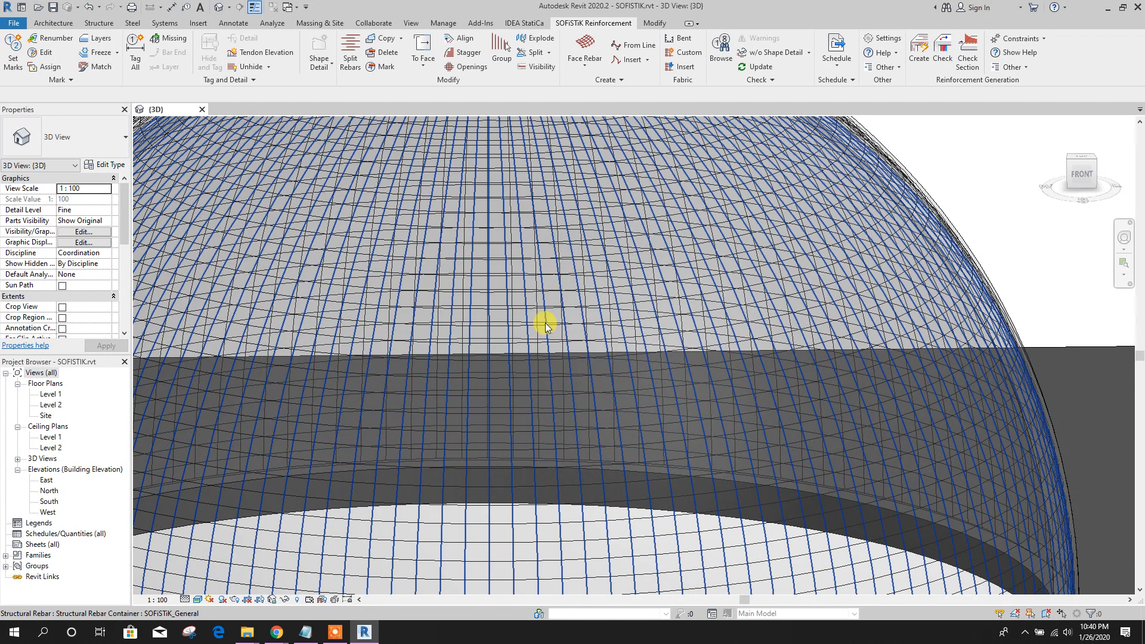
left_click(544, 324)
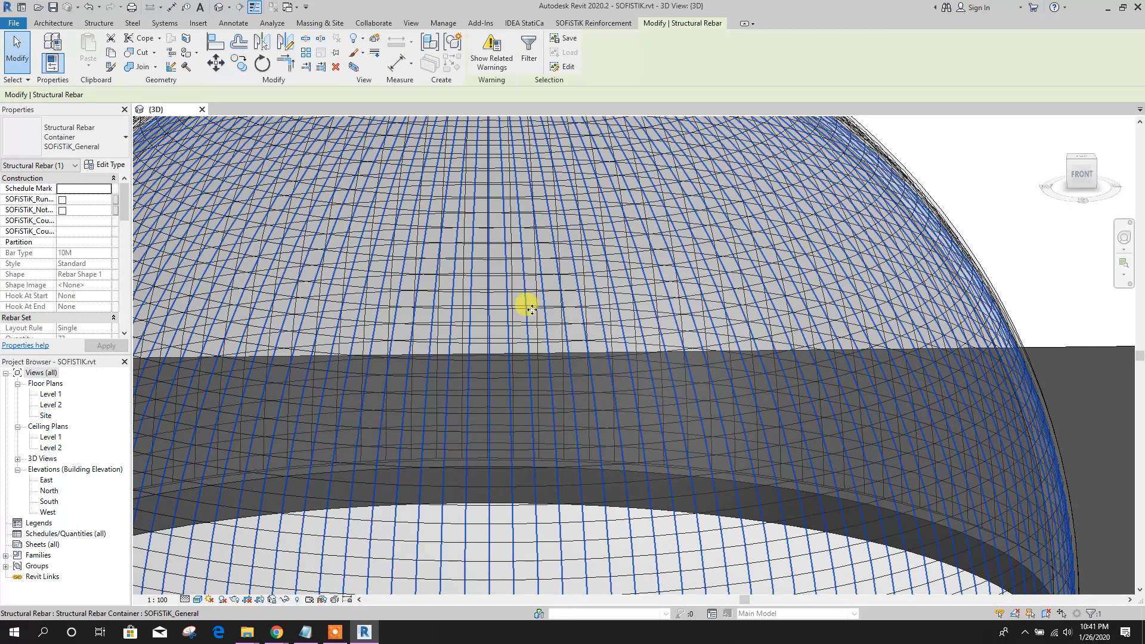
right_click(527, 301)
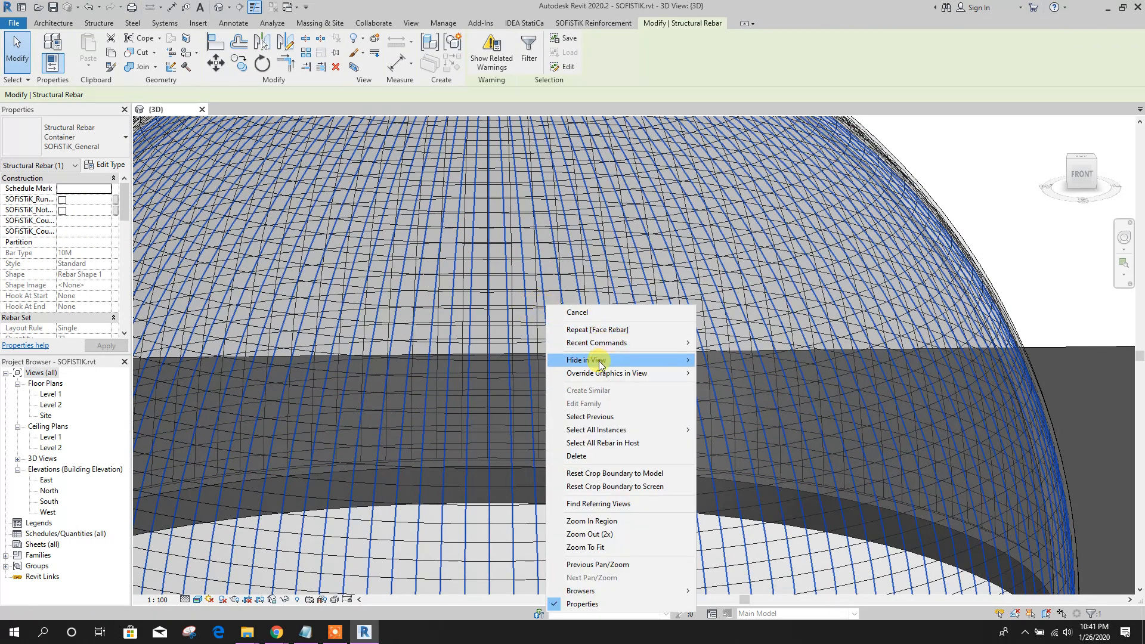
mouse_move(595, 429)
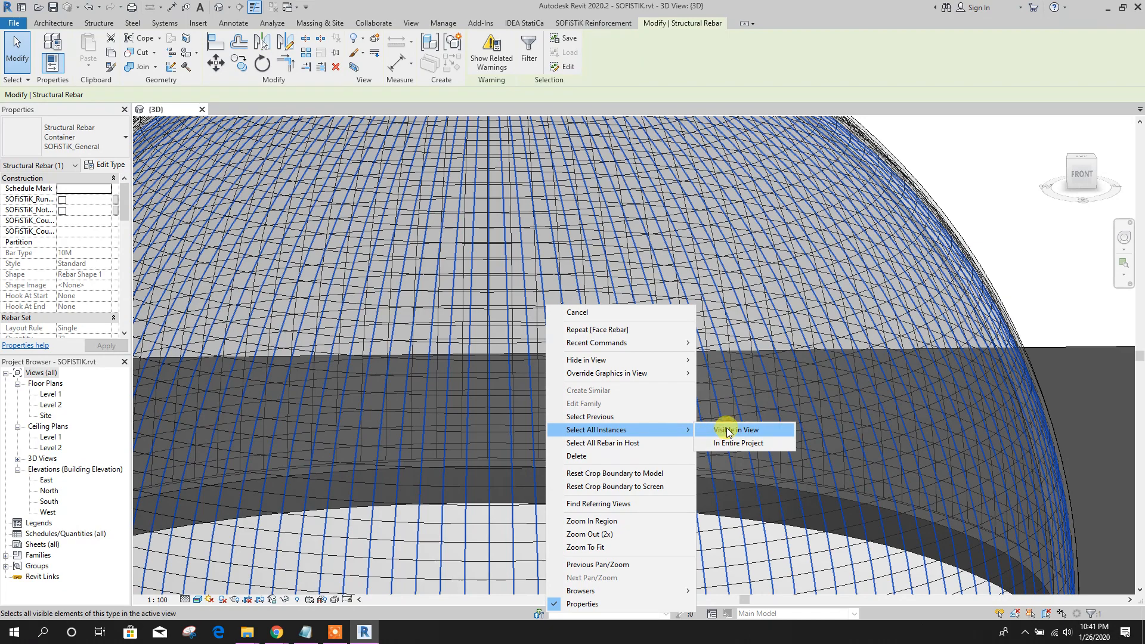
left_click(739, 430)
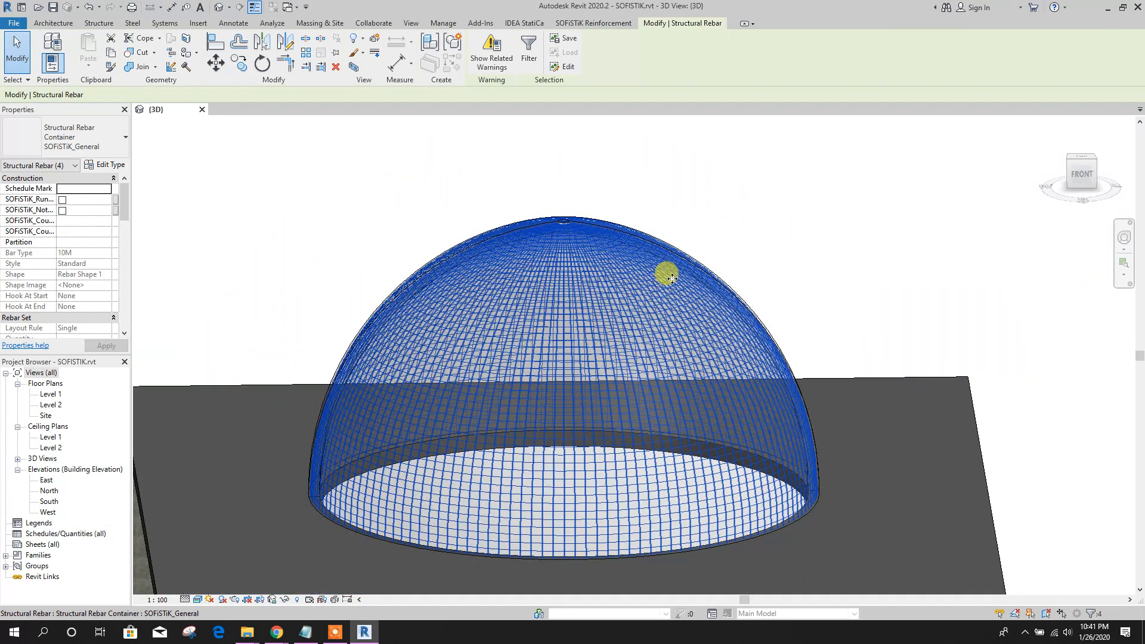
right_click(668, 276)
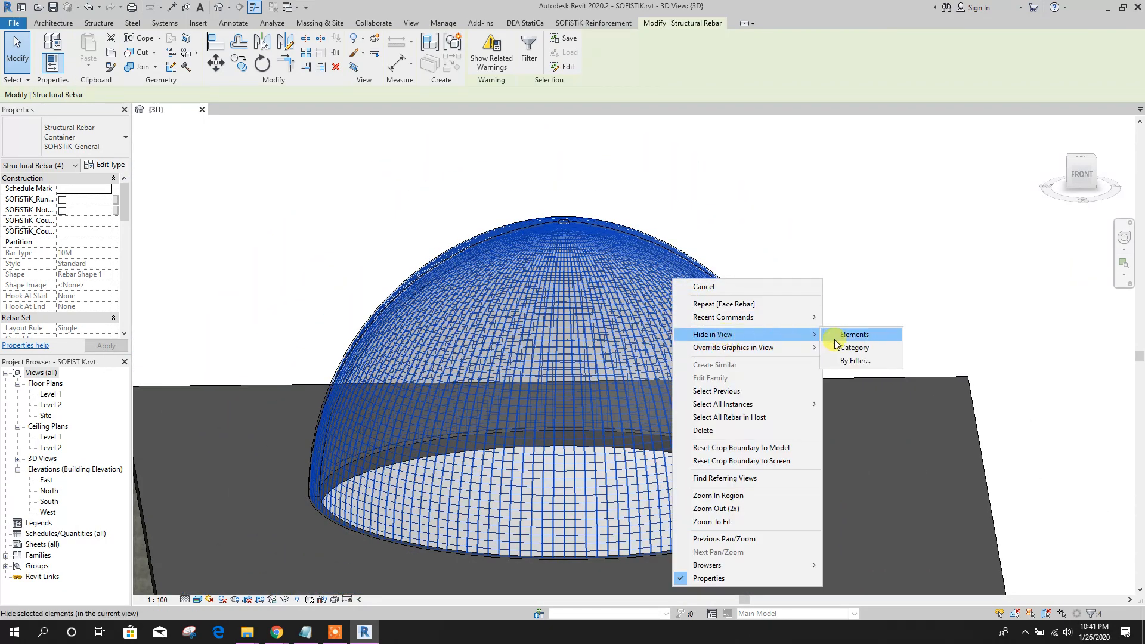
left_click(852, 334)
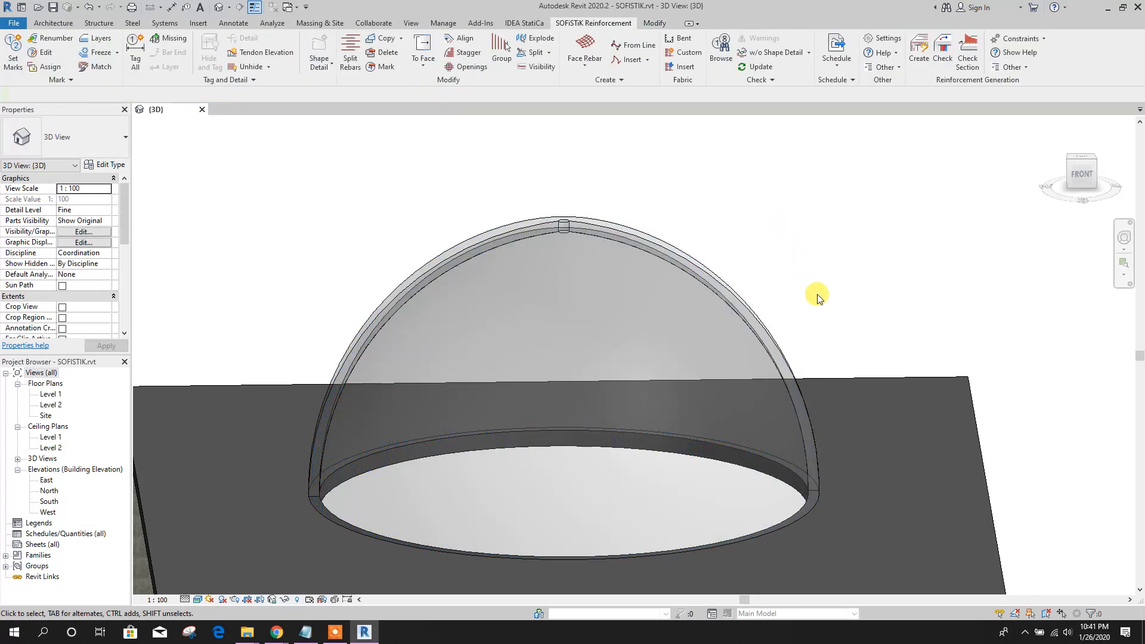
From below the dome, place 10M face rebar at 150 spacing on the first inner half-face.
left_click_drag(819, 299, 577, 141)
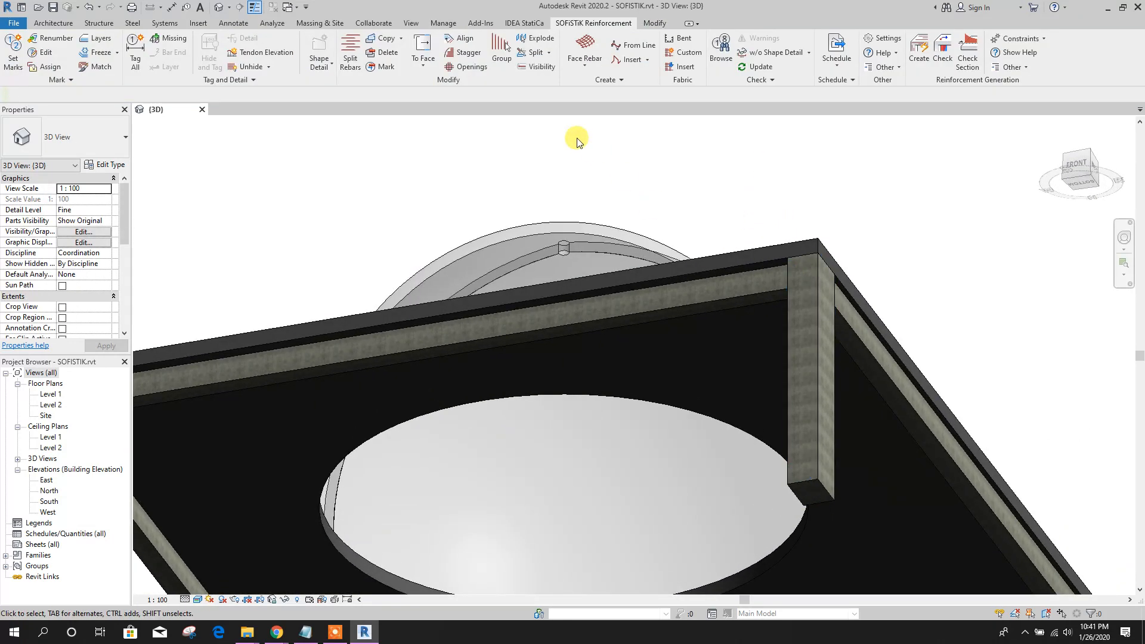
left_click(630, 508)
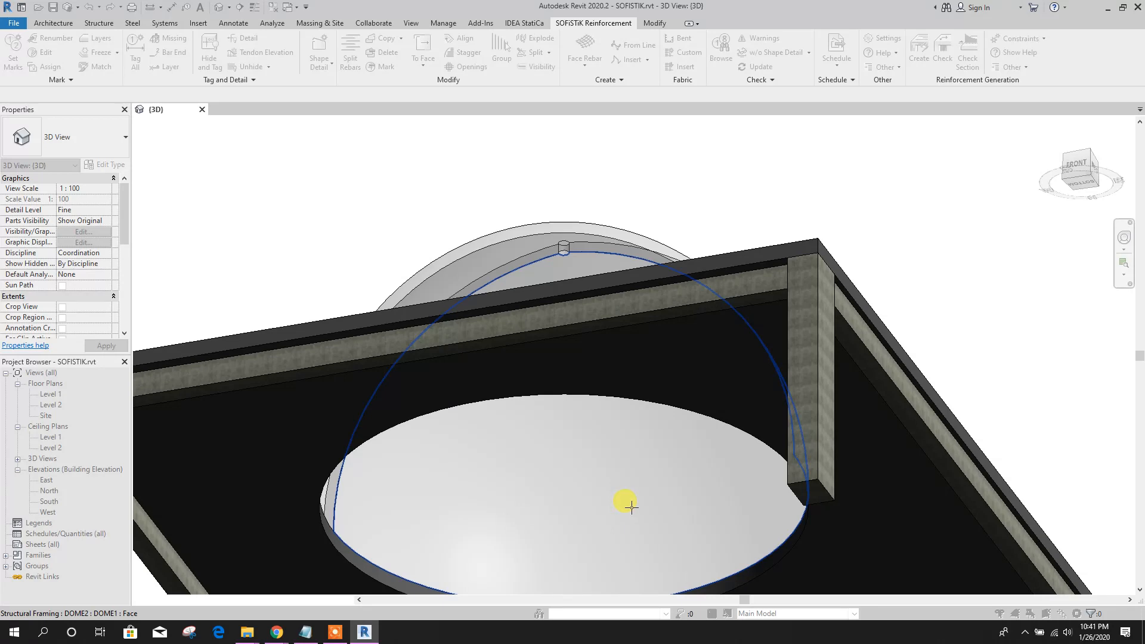
left_click_drag(624, 504, 649, 450)
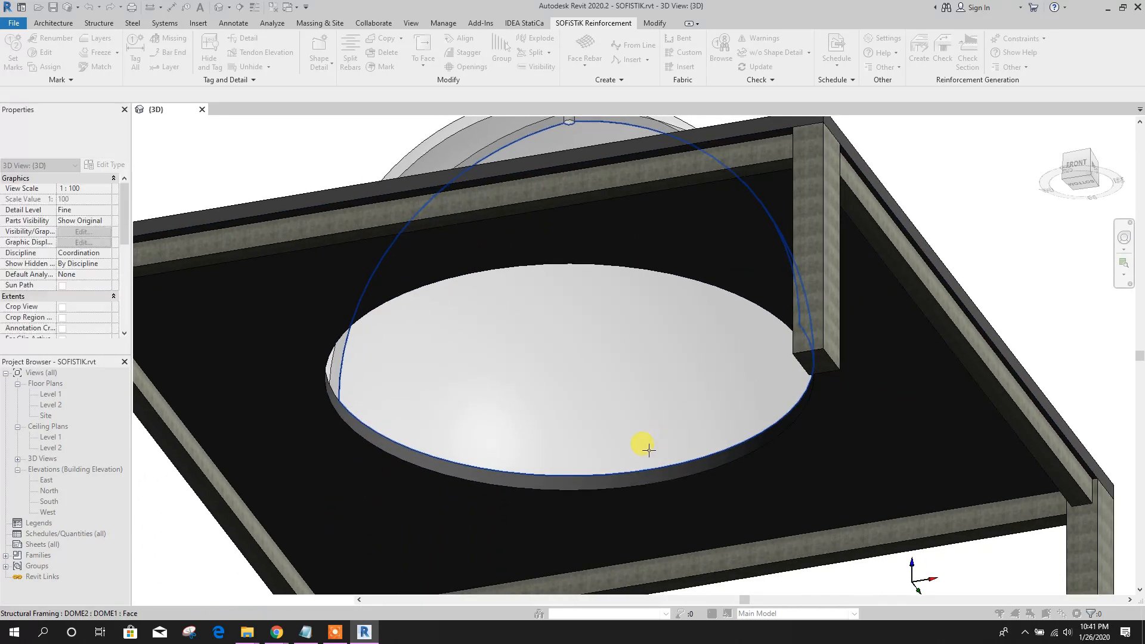
left_click_drag(649, 450, 818, 197)
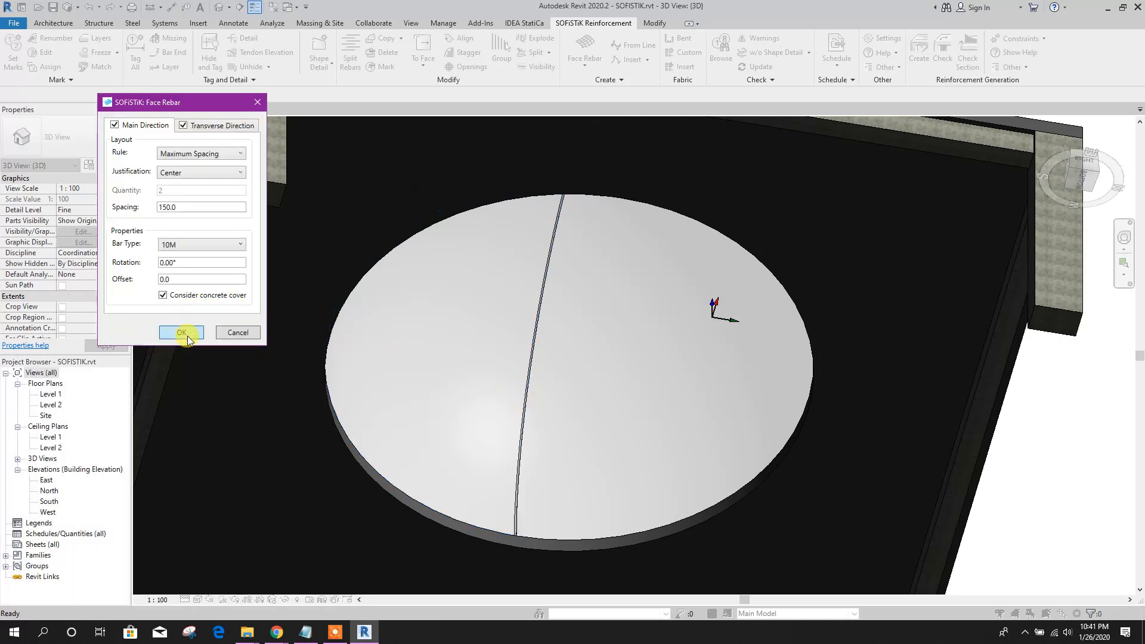
left_click(181, 333)
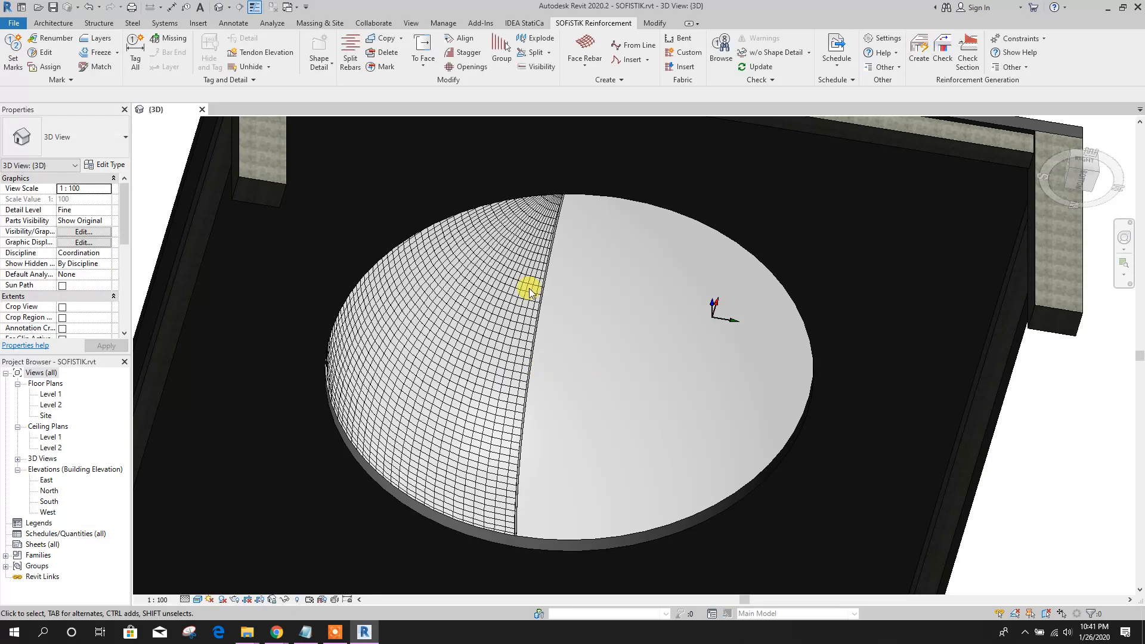
Place the same 10M/150 mesh on the other inner half-face and inspect the result.
left_click(611, 290)
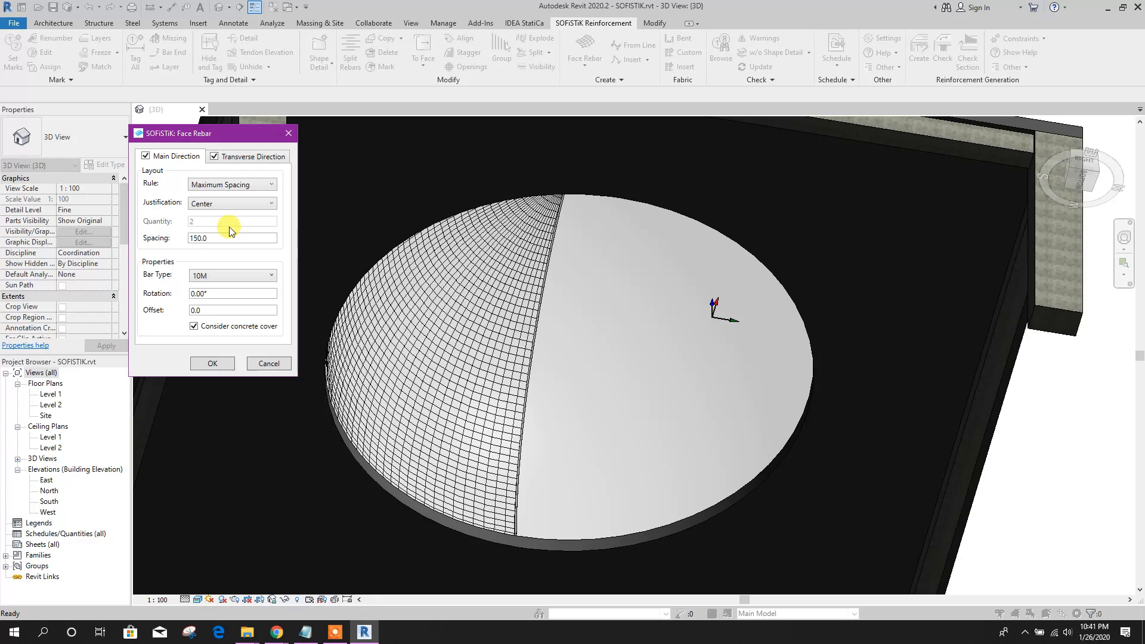
left_click(213, 363)
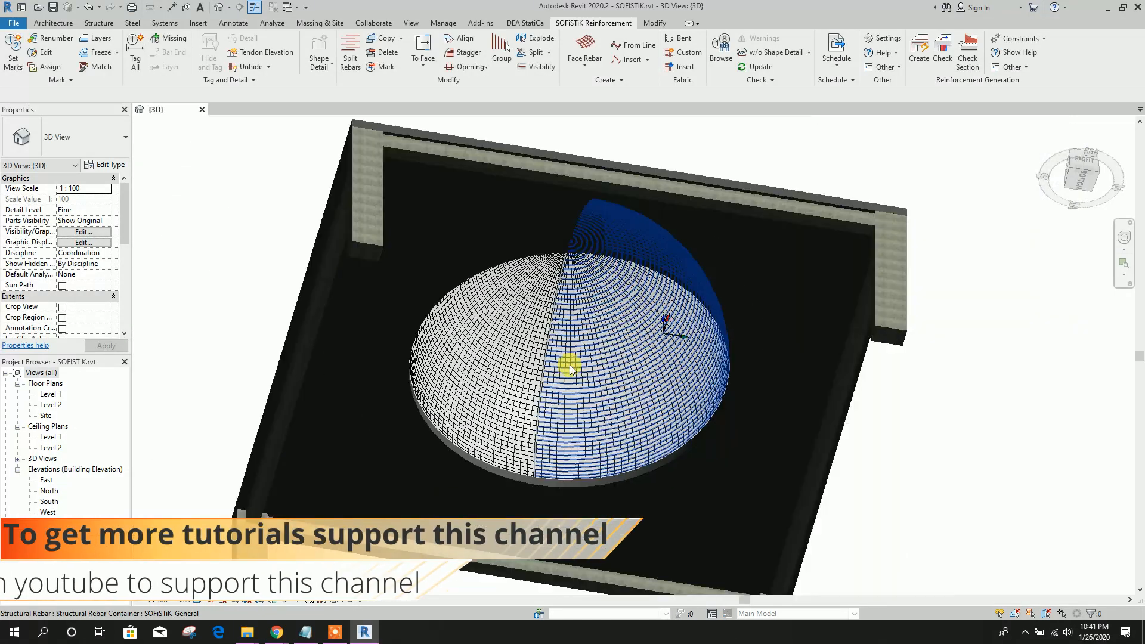
left_click_drag(570, 365, 694, 288)
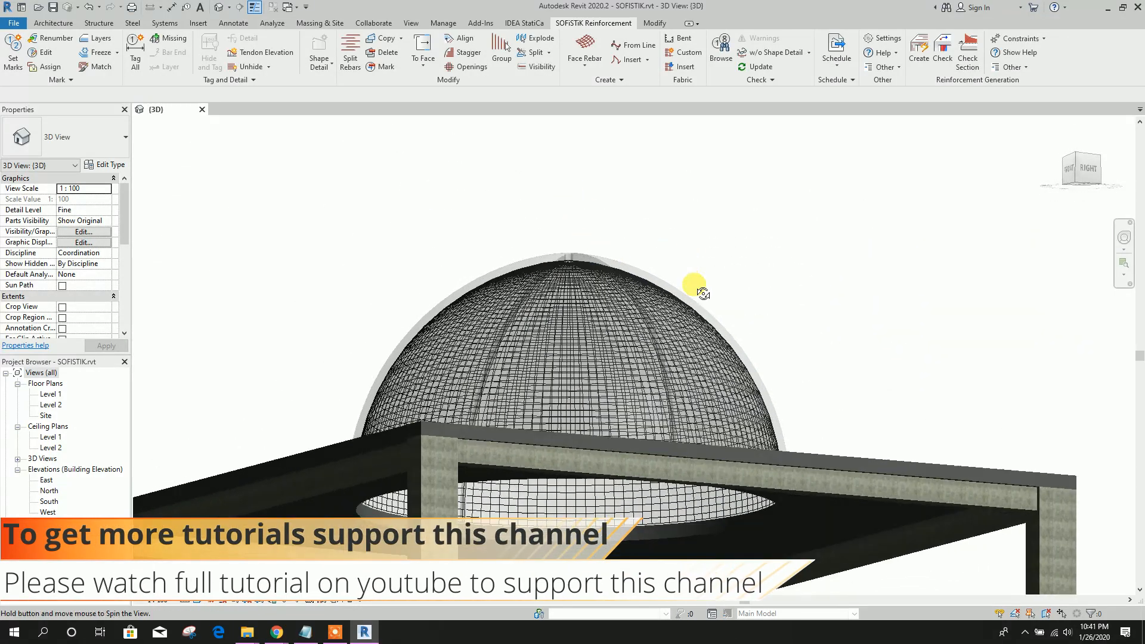
left_click_drag(694, 285, 777, 284)
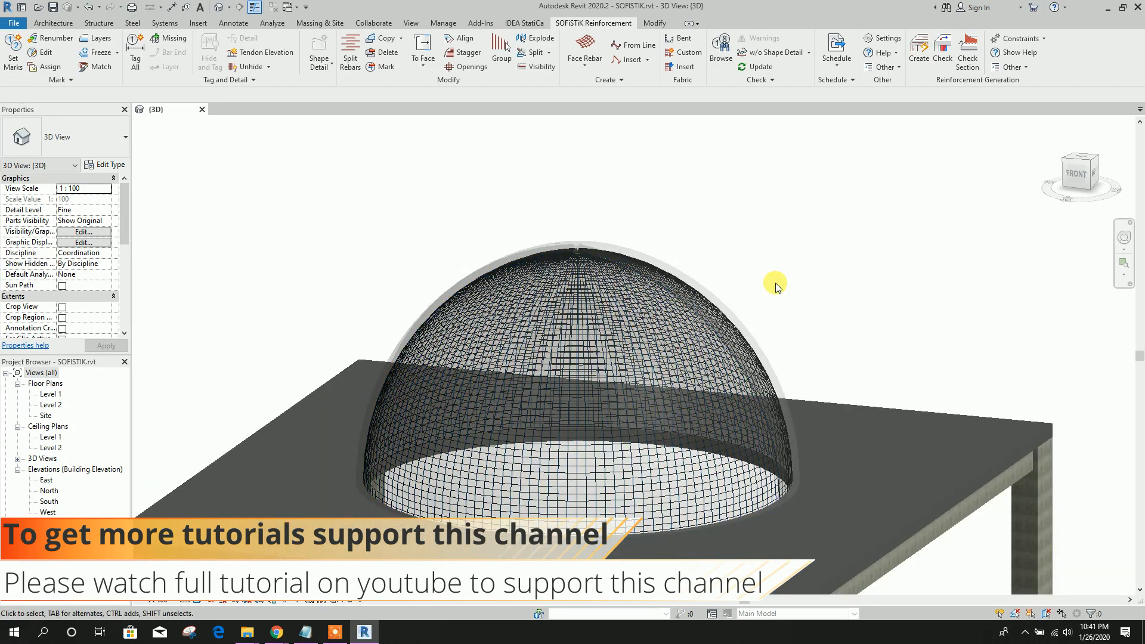
Reveal hidden elements in the view and unhide the dome's rebar mesh.
left_click(643, 242)
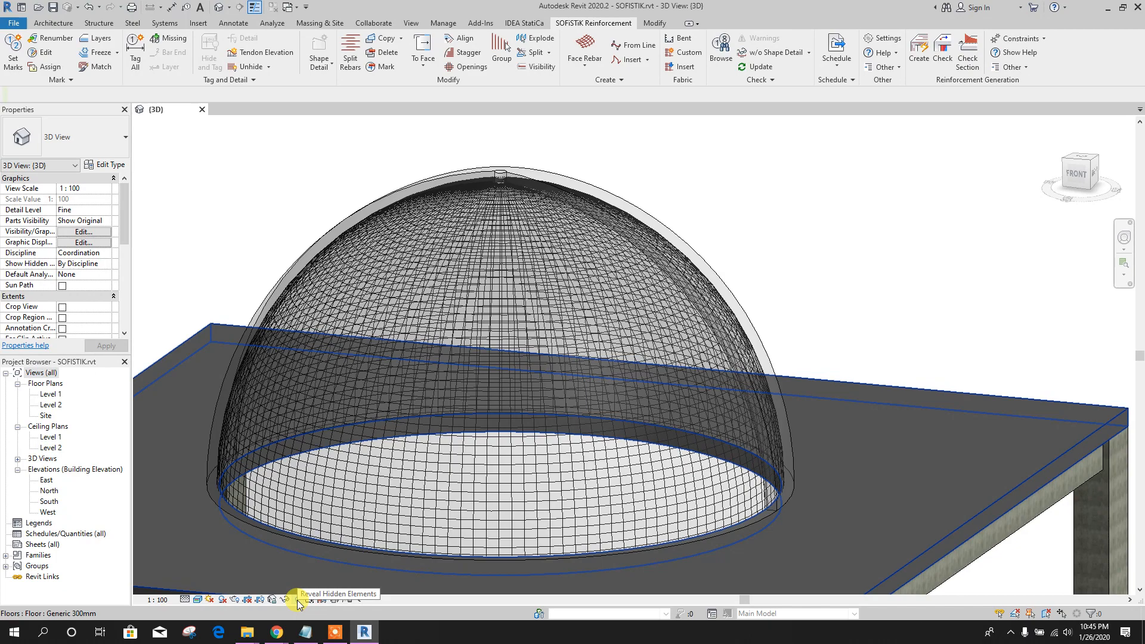
left_click(284, 599)
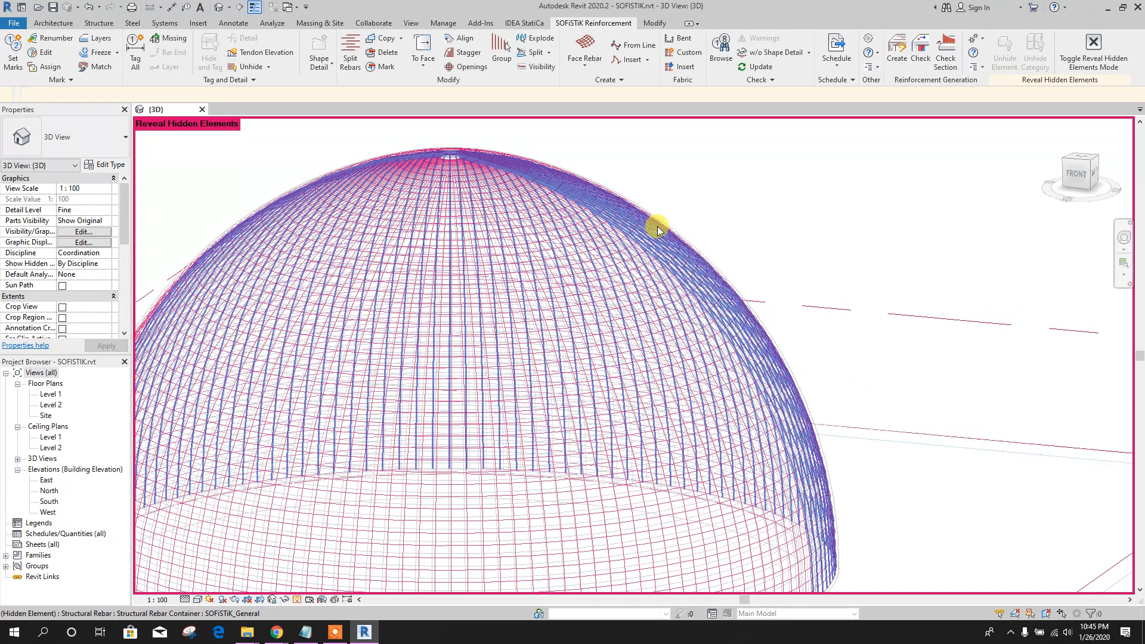
right_click(659, 225)
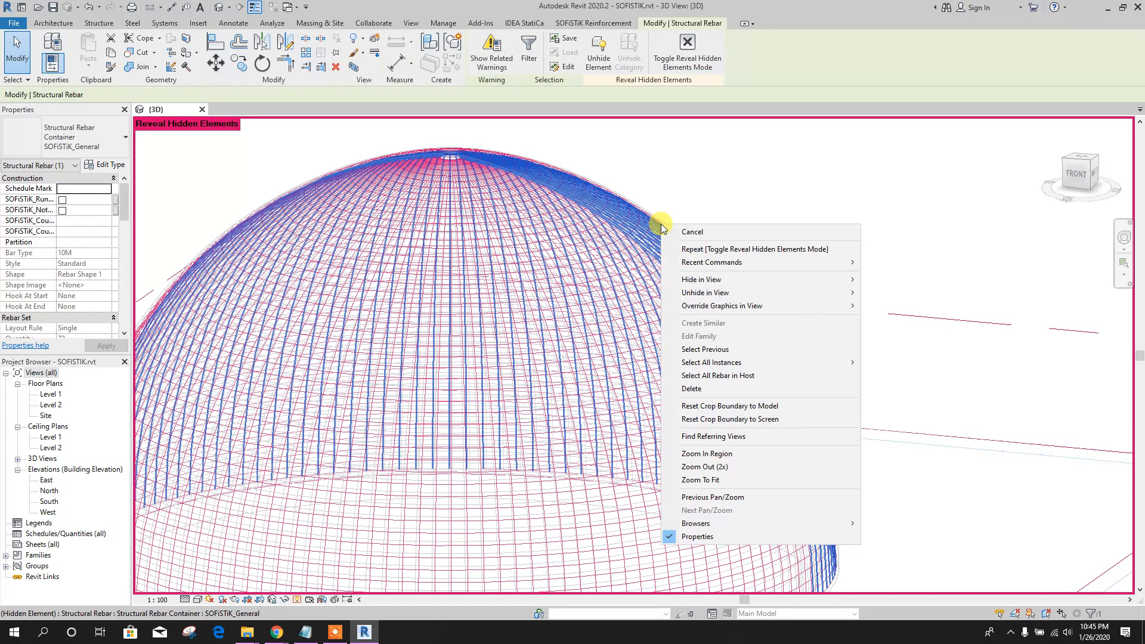
mouse_move(710, 363)
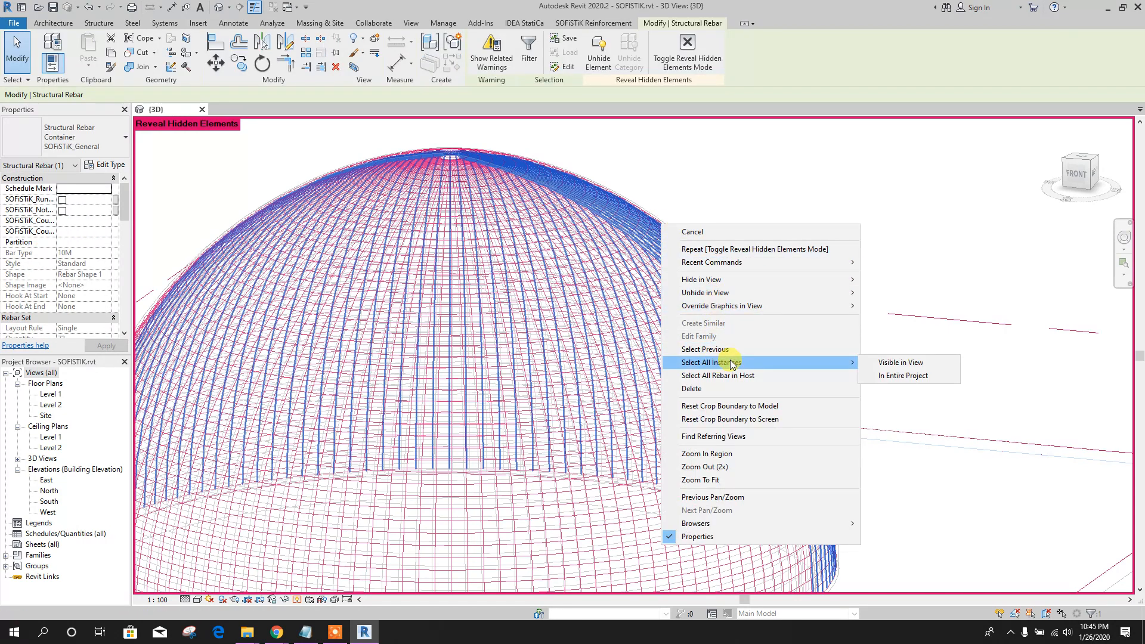
left_click(899, 363)
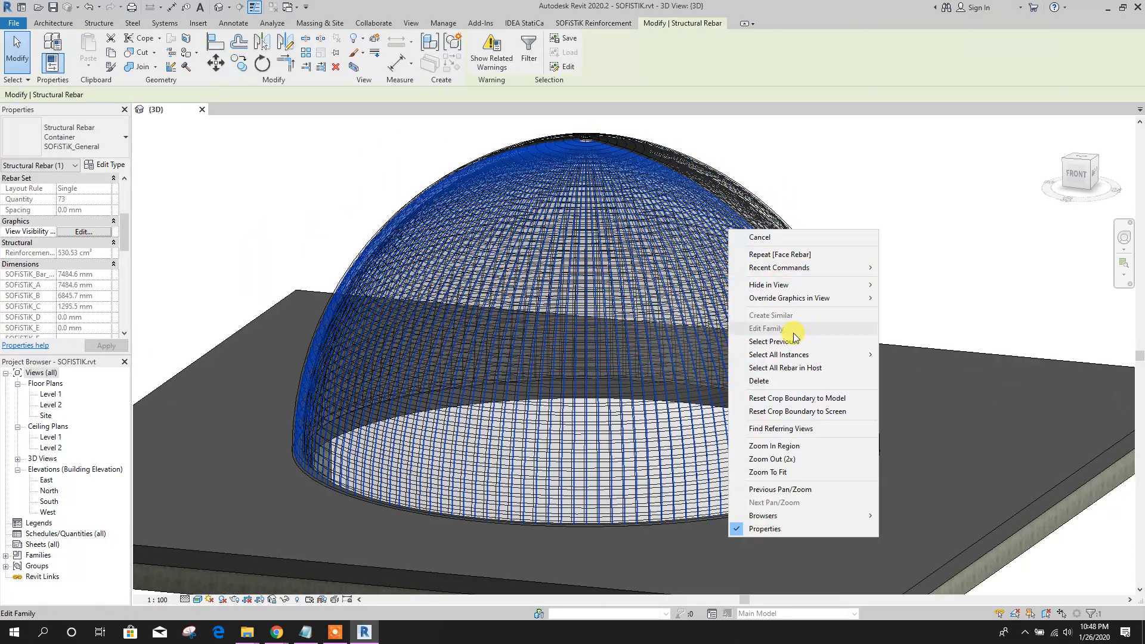
mouse_move(779, 354)
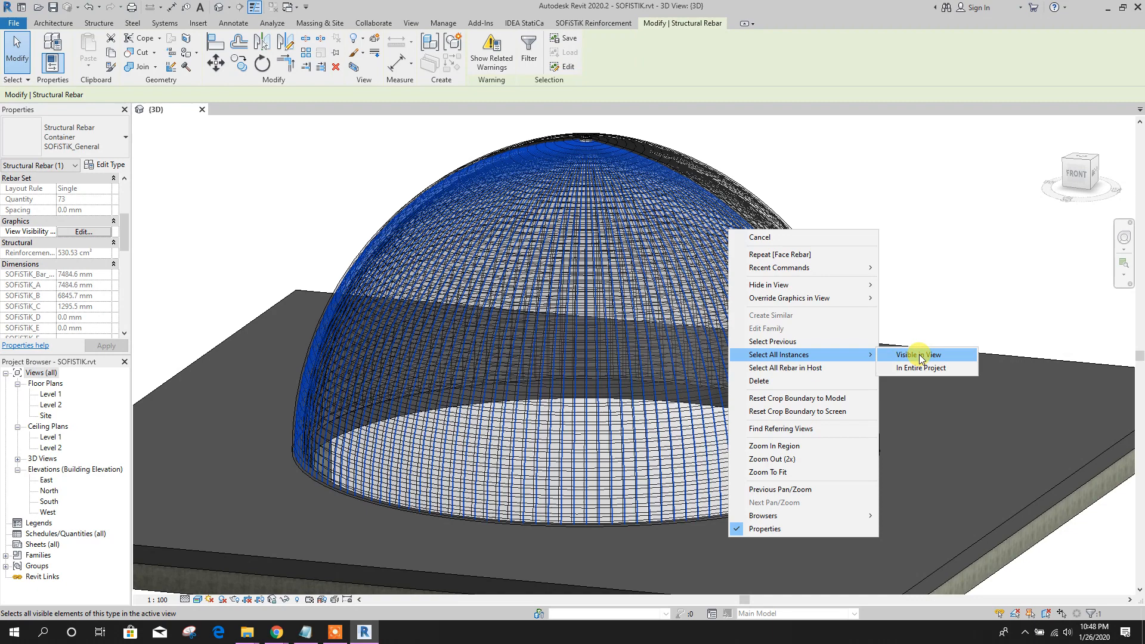
Select all visible rebar meshes and set View unobscured and View as solid for the 3D view.
left_click(912, 354)
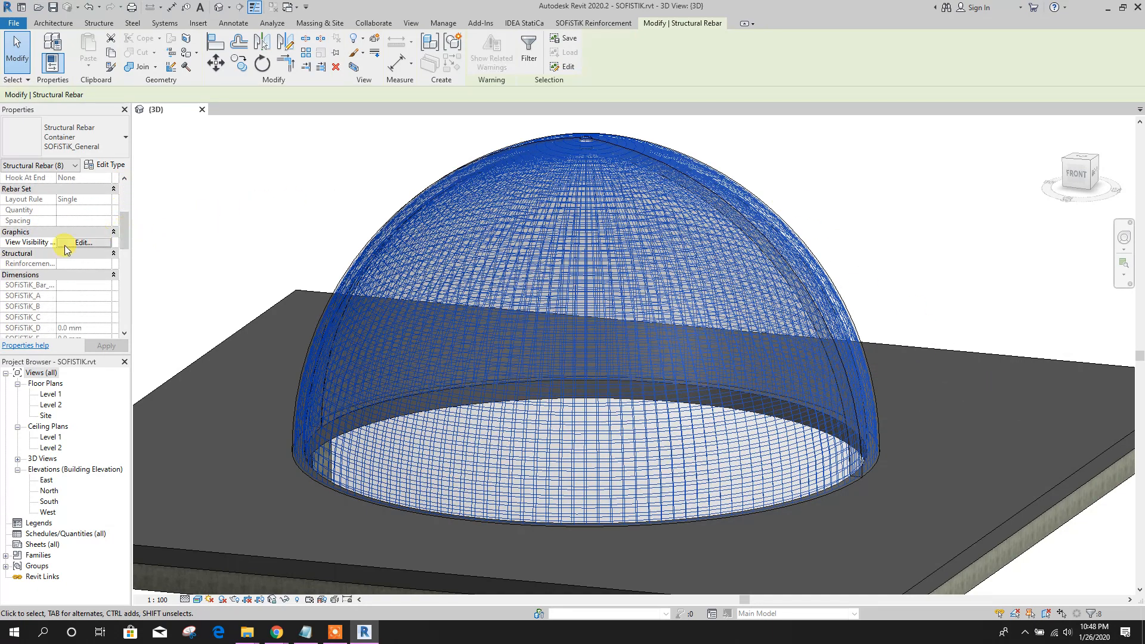
left_click(82, 242)
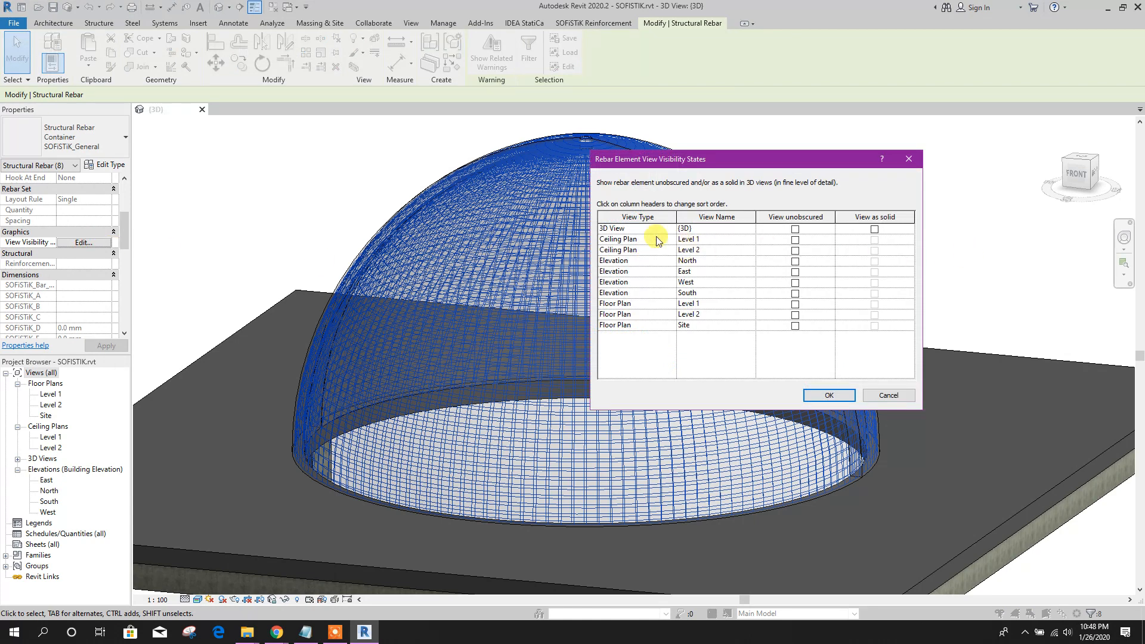
left_click(795, 229)
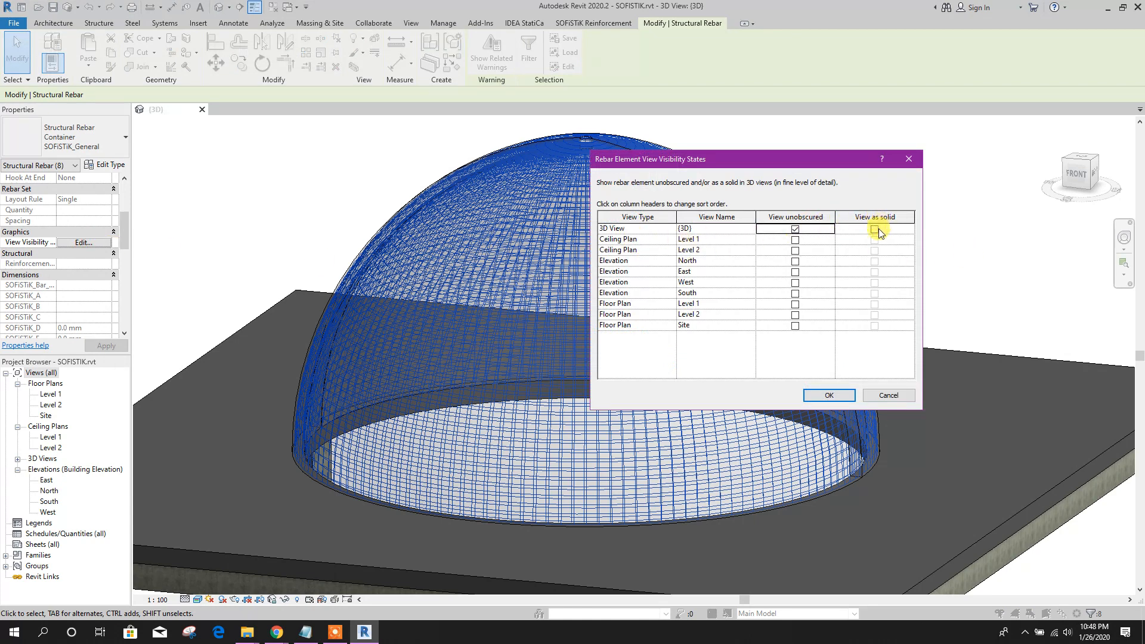
left_click(828, 395)
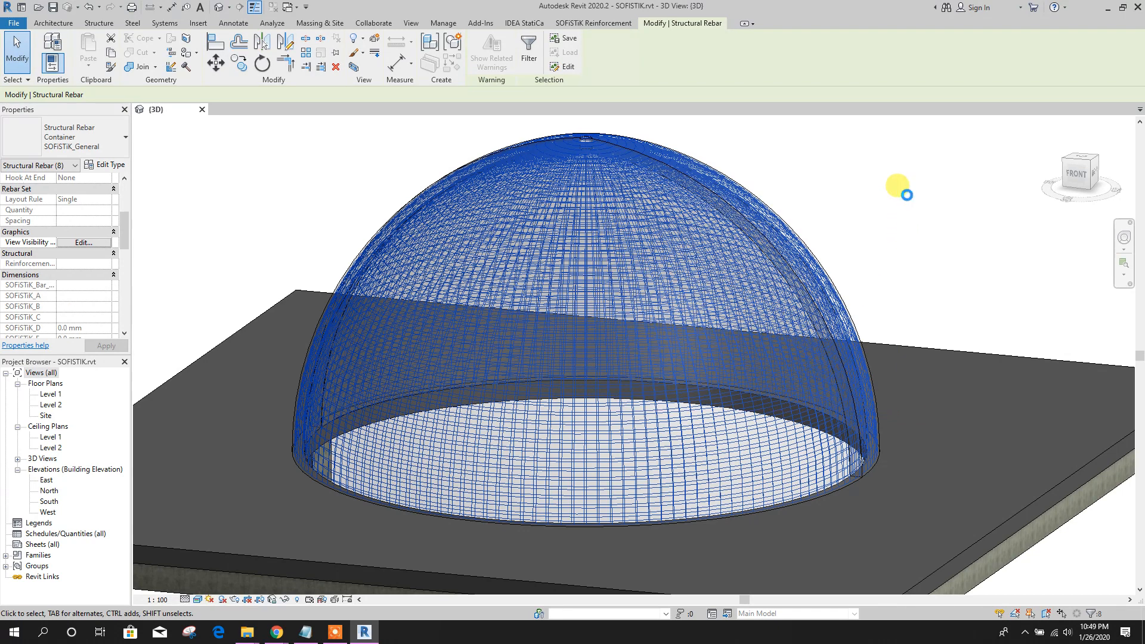
left_click(594, 22)
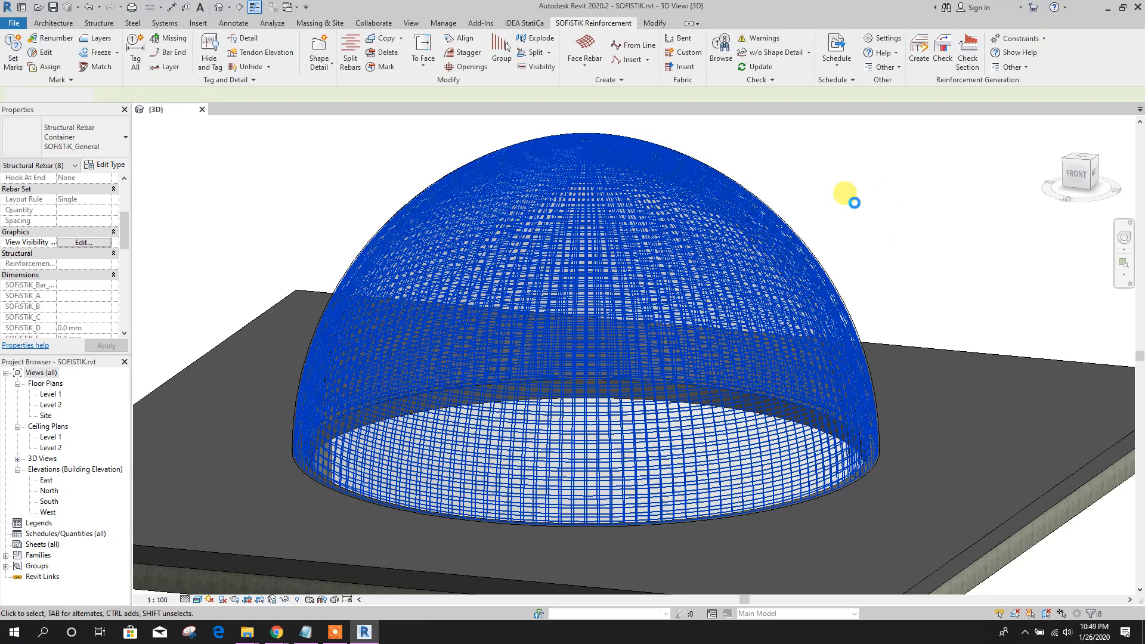
left_click(861, 197)
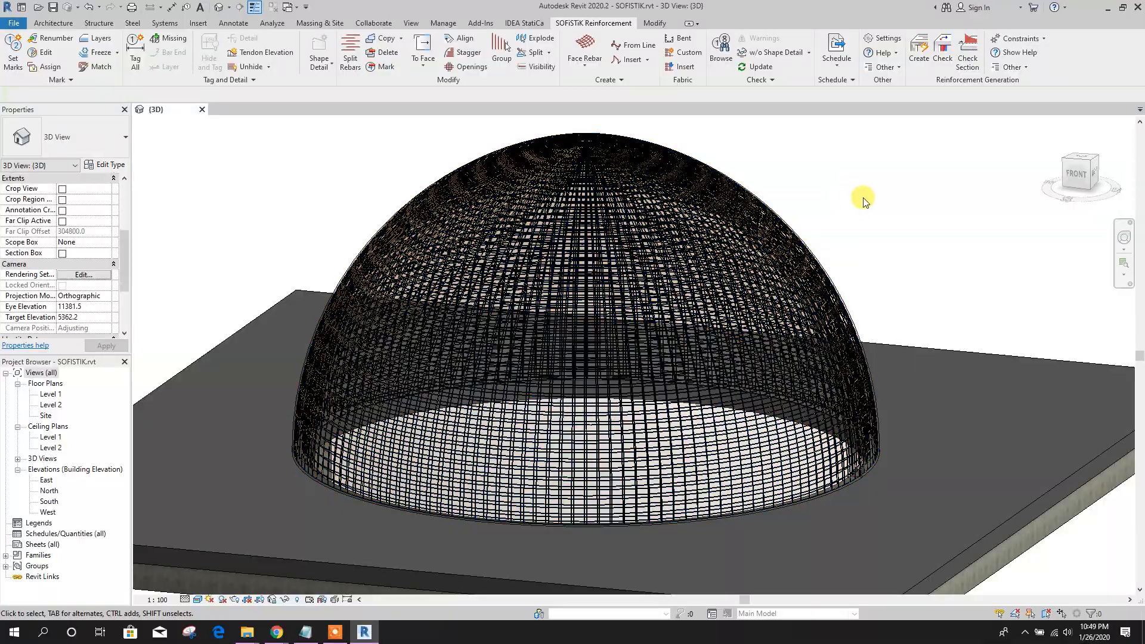